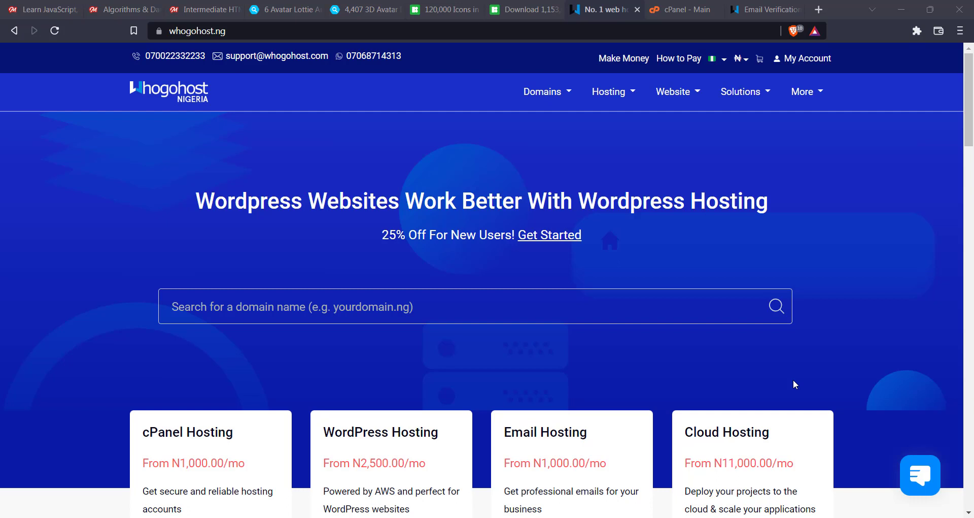
pyautogui.moveTo(449, 276)
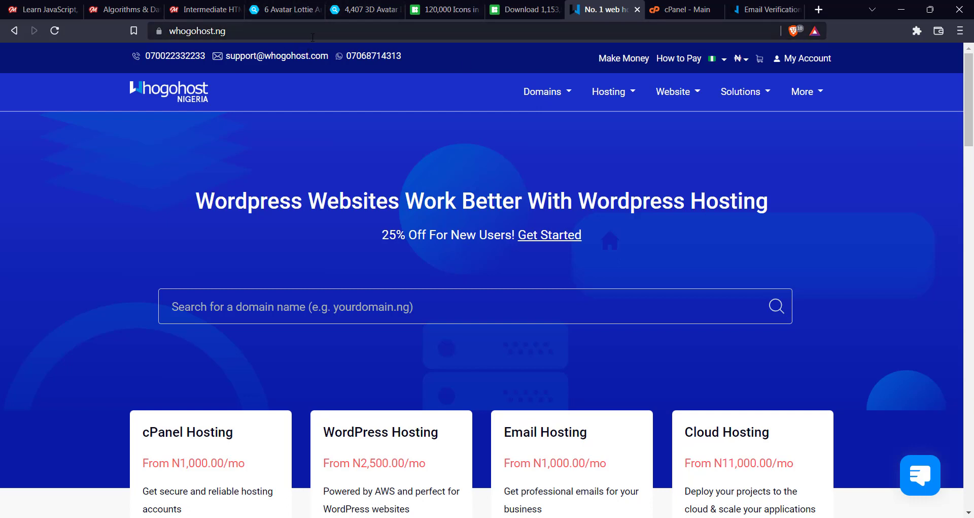
# - Log in to the Whogohost client area through My Account to reach My Dashboard
pyautogui.click(199, 30)
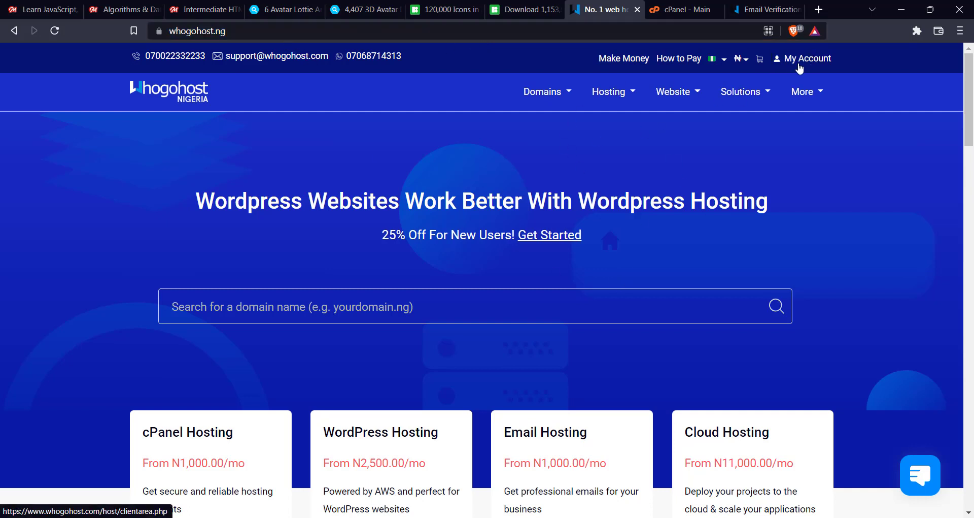
pyautogui.click(807, 58)
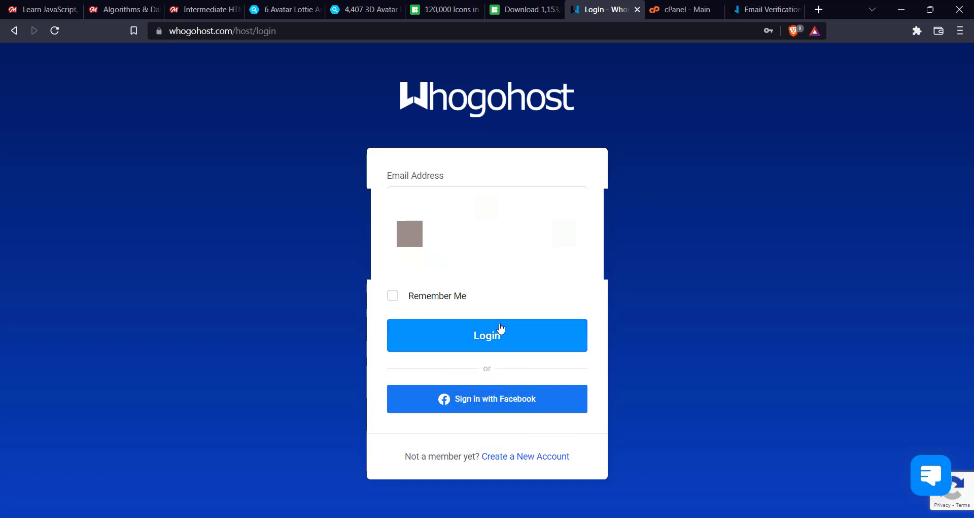
pyautogui.click(486, 335)
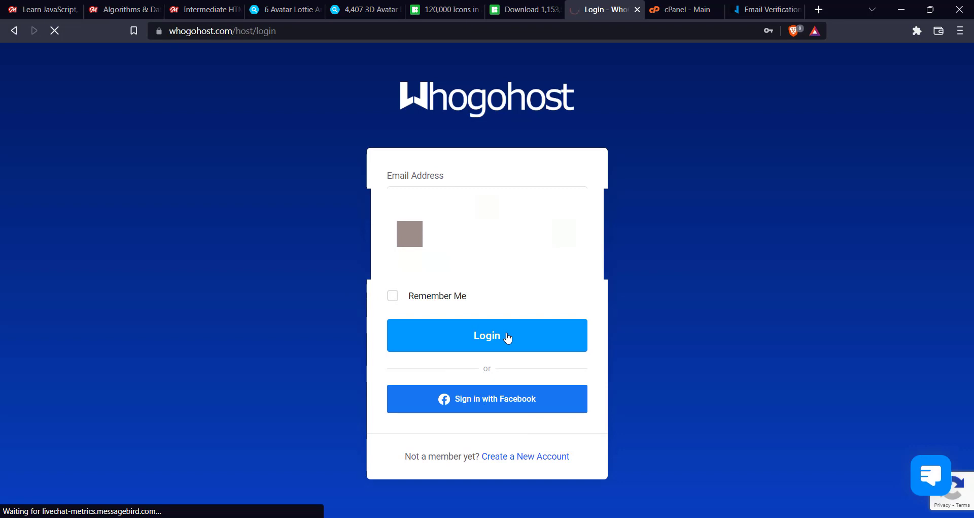
pyautogui.click(487, 335)
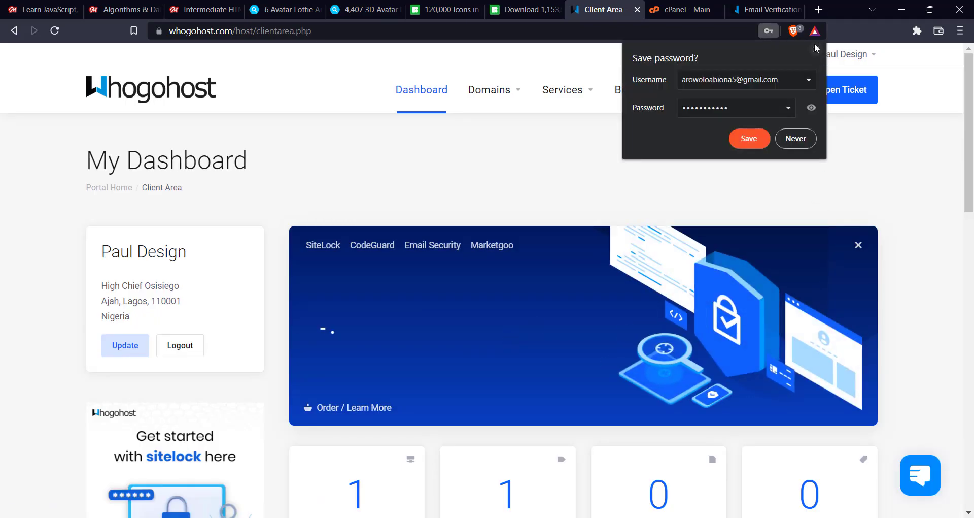
# - Scroll to Your Active Products/Services to manage the Linux Hosting plan for pauldesign.site
pyautogui.scroll(-3)
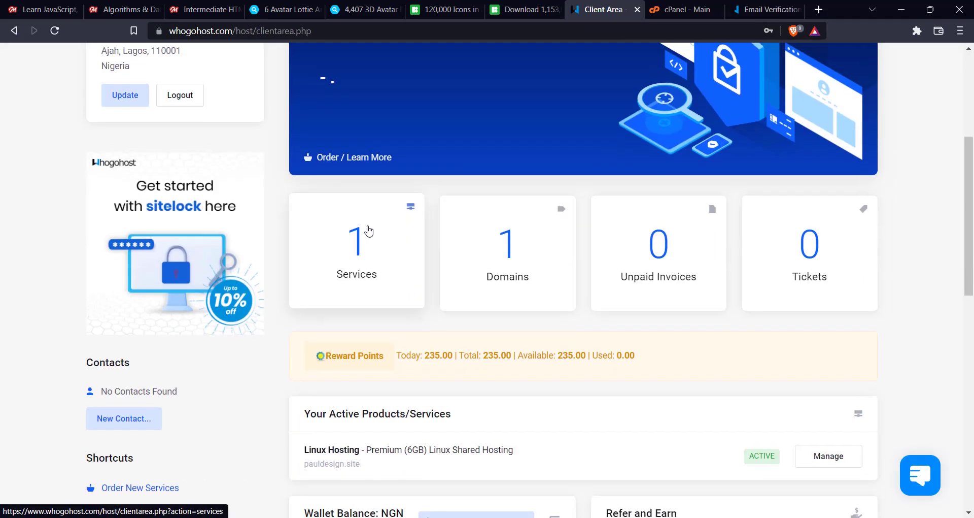
pyautogui.scroll(3)
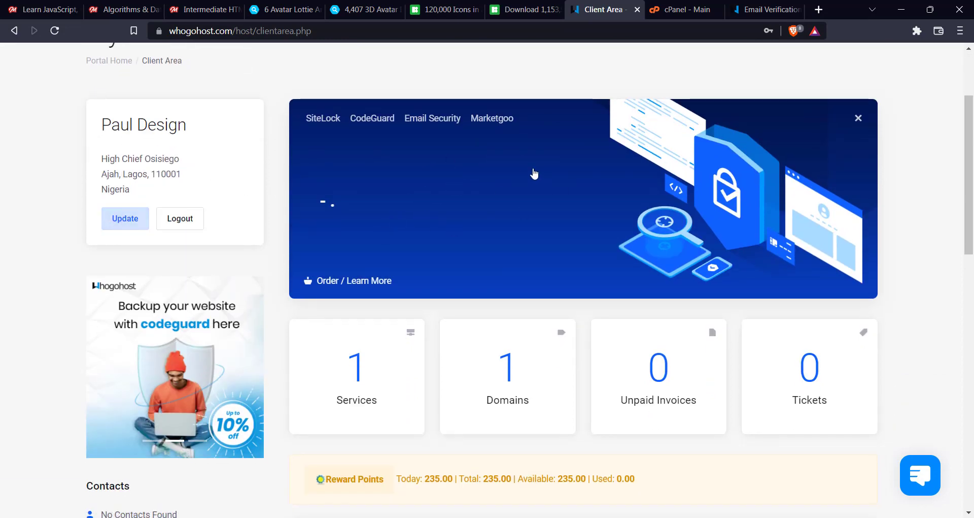
pyautogui.scroll(-3)
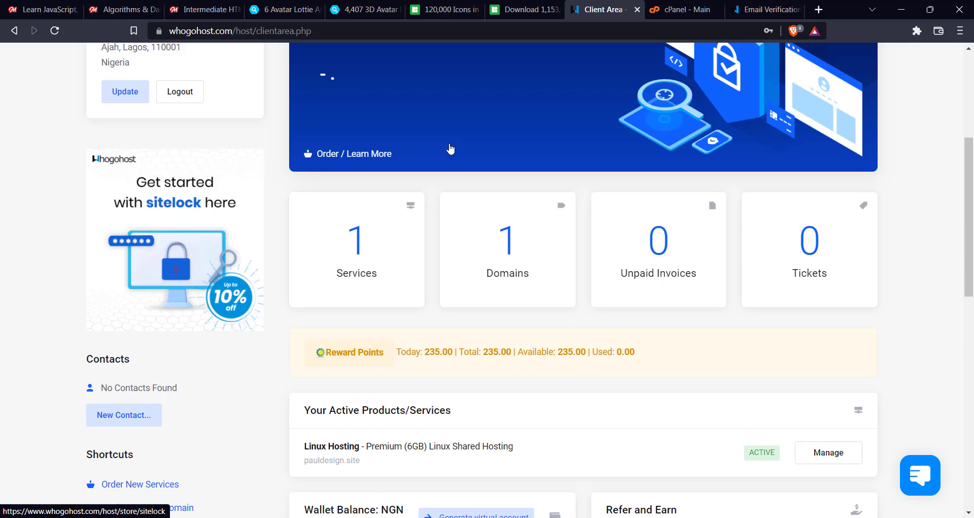
pyautogui.scroll(-3)
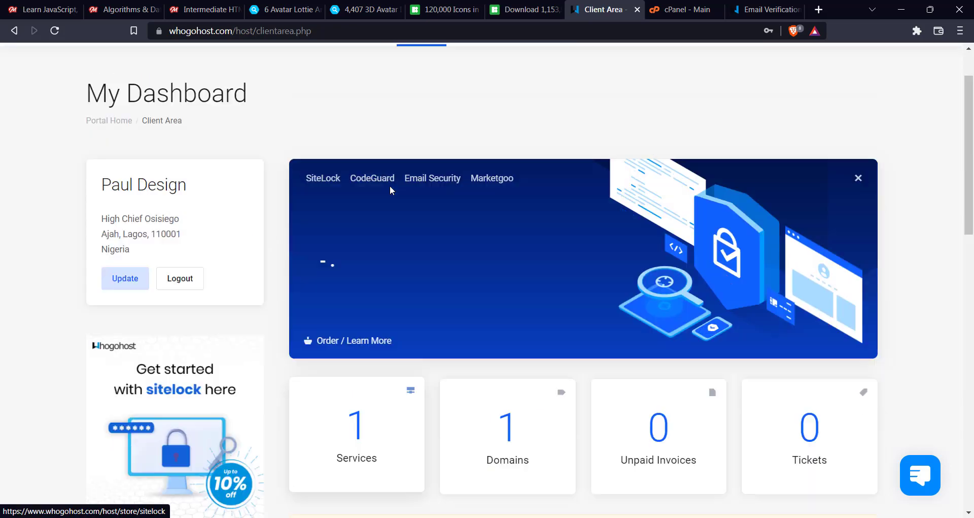
pyautogui.scroll(-3)
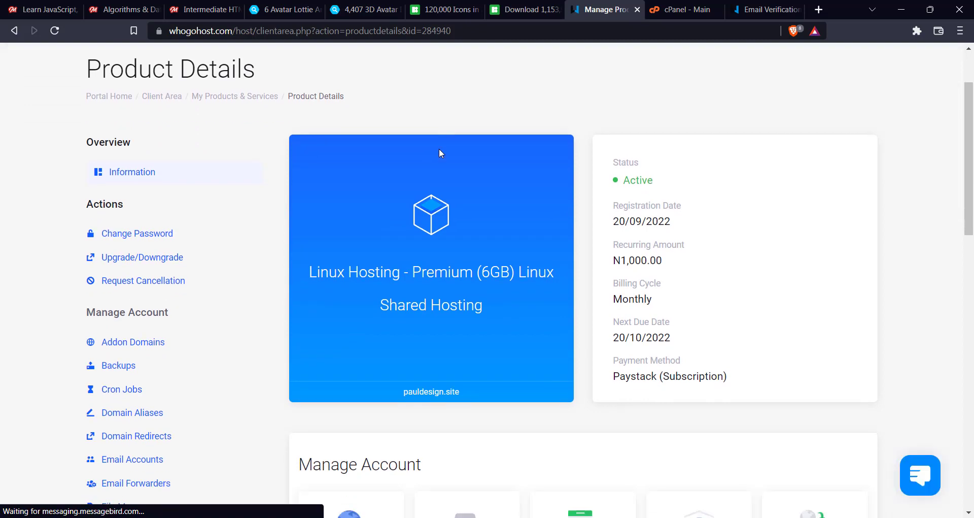
# - Enter pauldesign.site's cPanel through the One Click Login cPanel tile
pyautogui.scroll(-3)
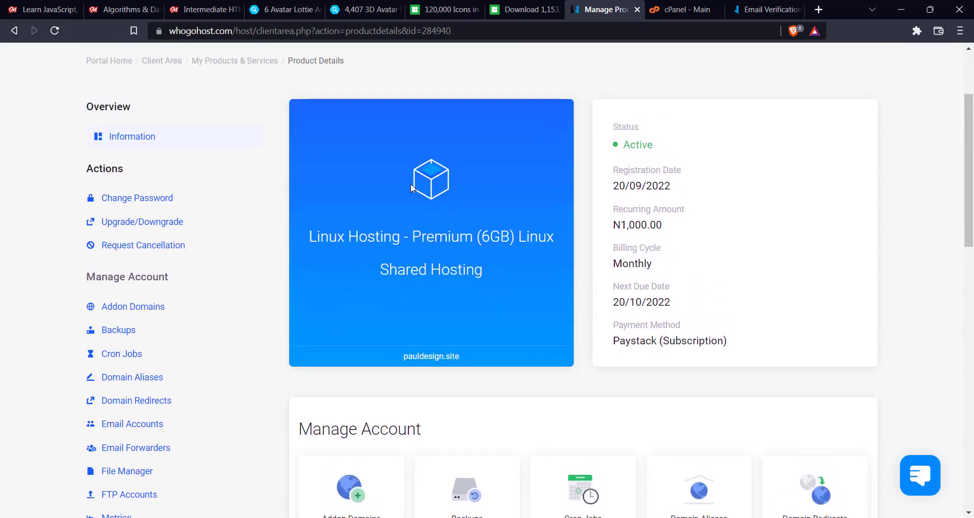
pyautogui.scroll(-3)
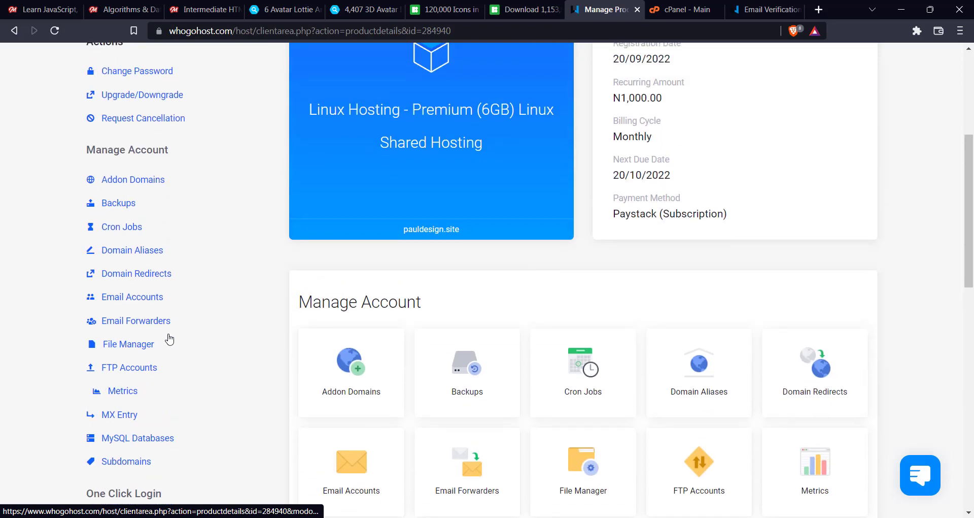
pyautogui.scroll(-3)
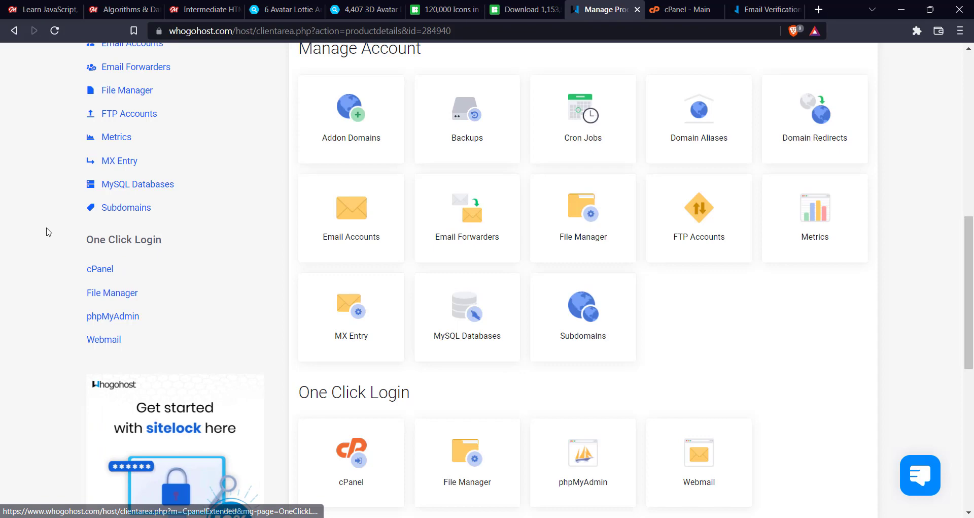
pyautogui.scroll(-3)
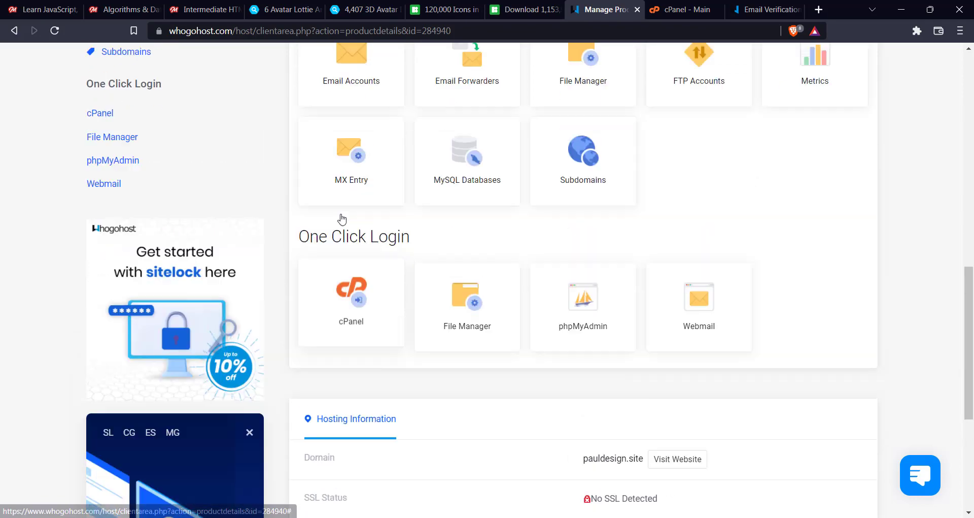
pyautogui.scroll(-3)
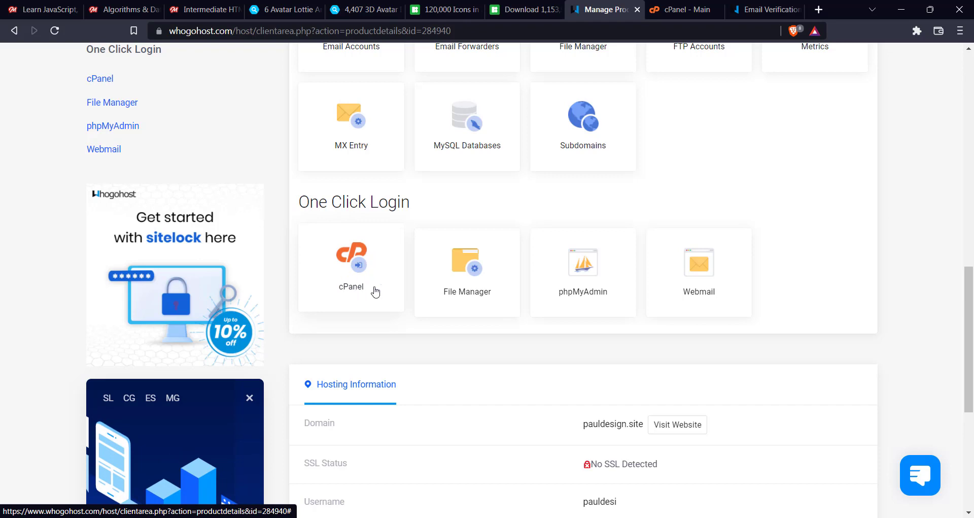
pyautogui.click(351, 261)
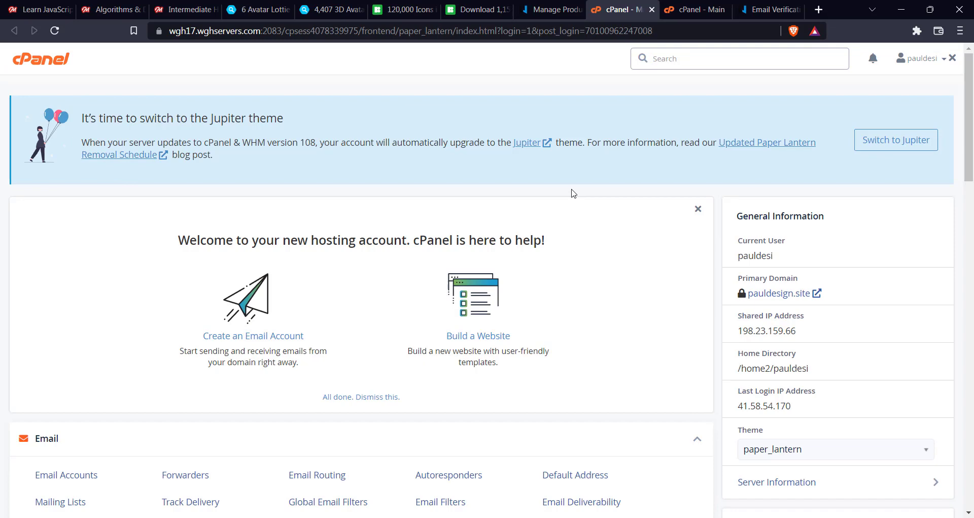
# - Open MultiPHP Manager from cPanel's Software section
pyautogui.scroll(-3)
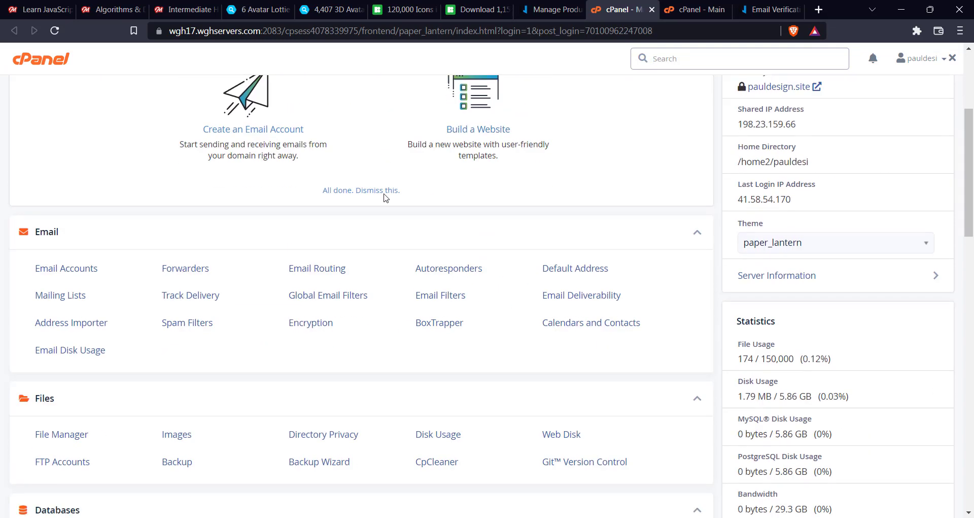
pyautogui.scroll(-3)
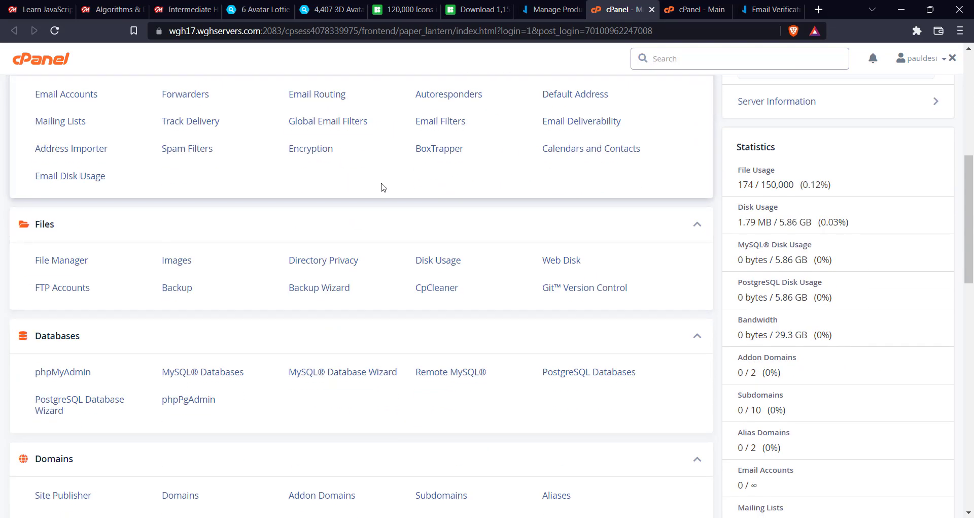
pyautogui.scroll(-3)
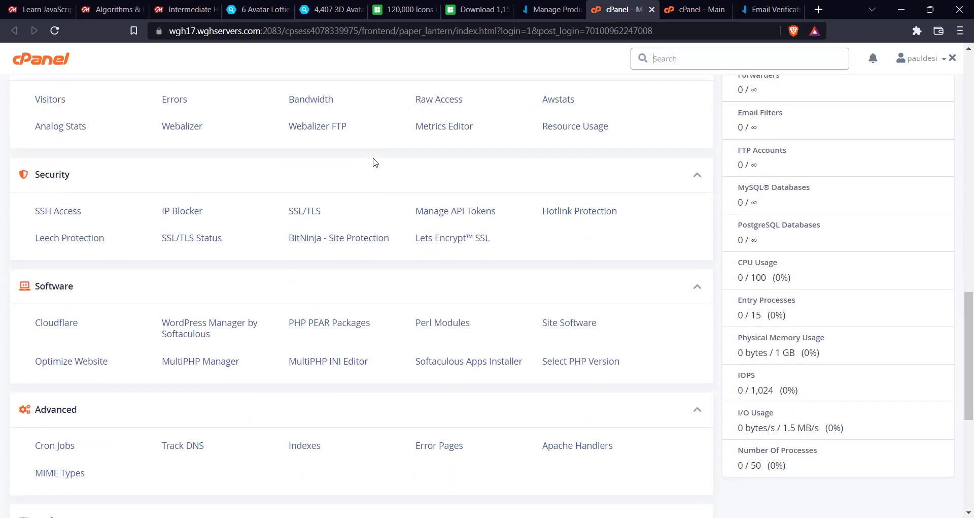
pyautogui.scroll(-3)
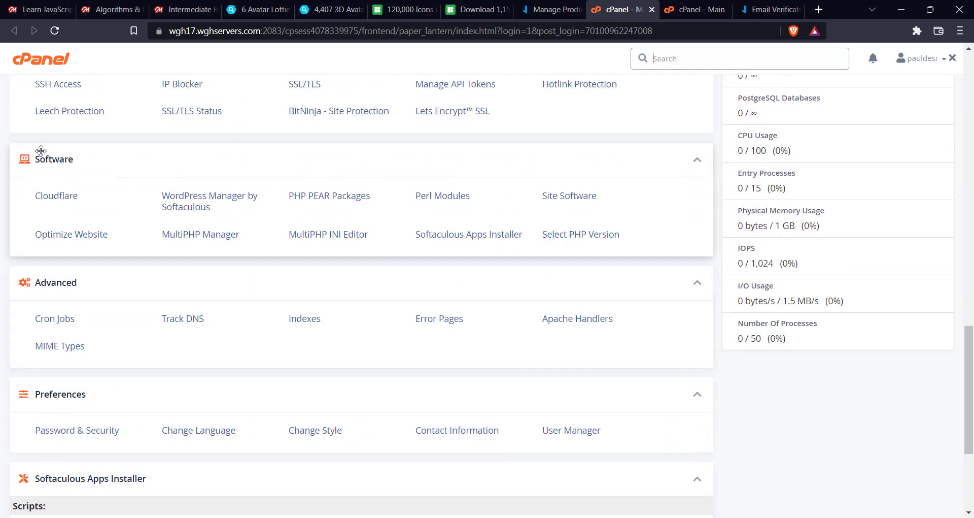
pyautogui.moveTo(328, 234)
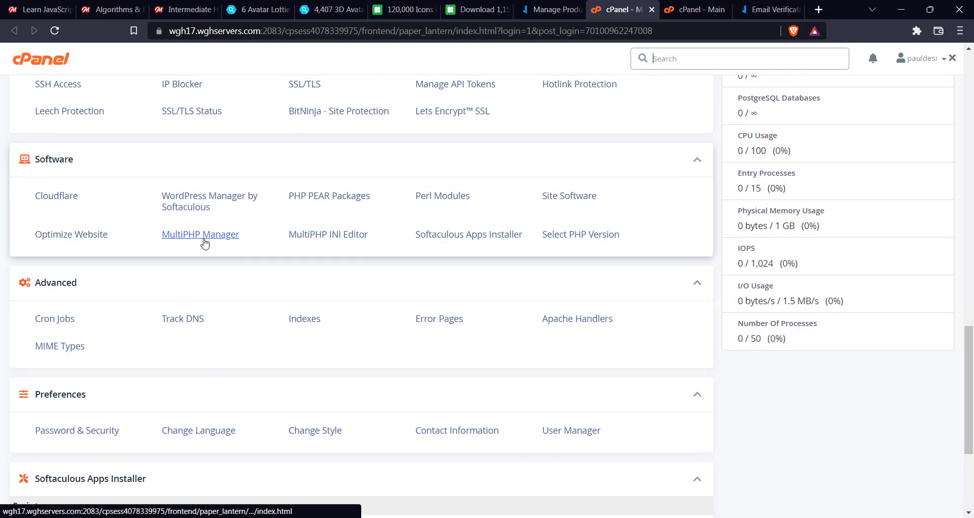
pyautogui.click(200, 234)
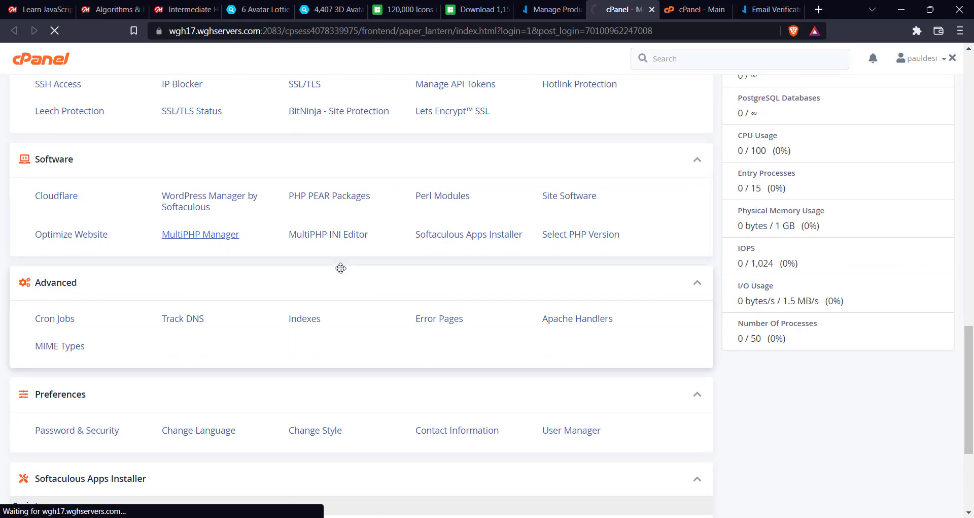
pyautogui.click(200, 234)
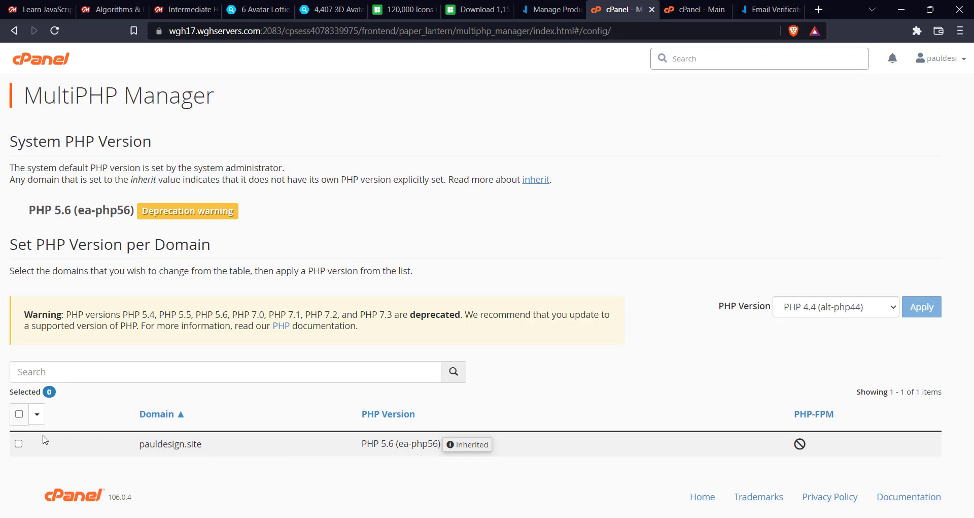
pyautogui.moveTo(401, 457)
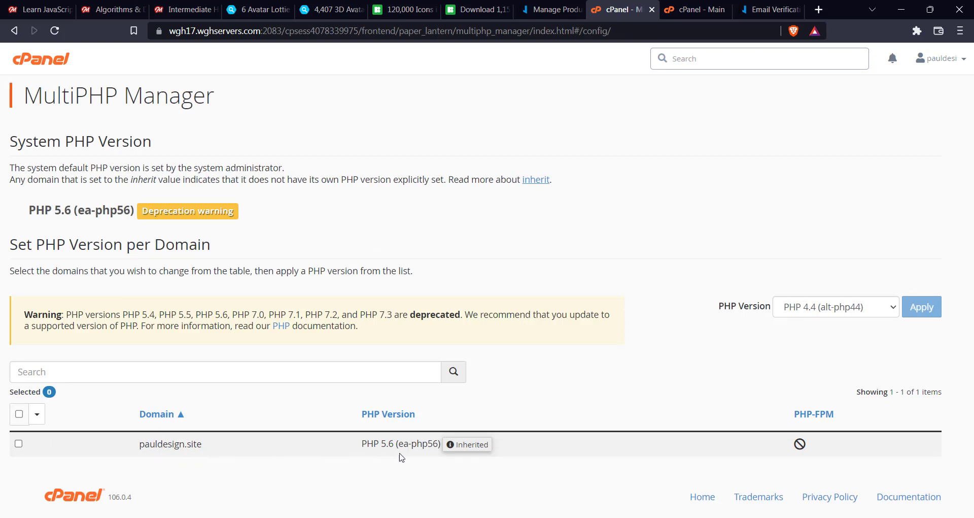
pyautogui.moveTo(359, 459)
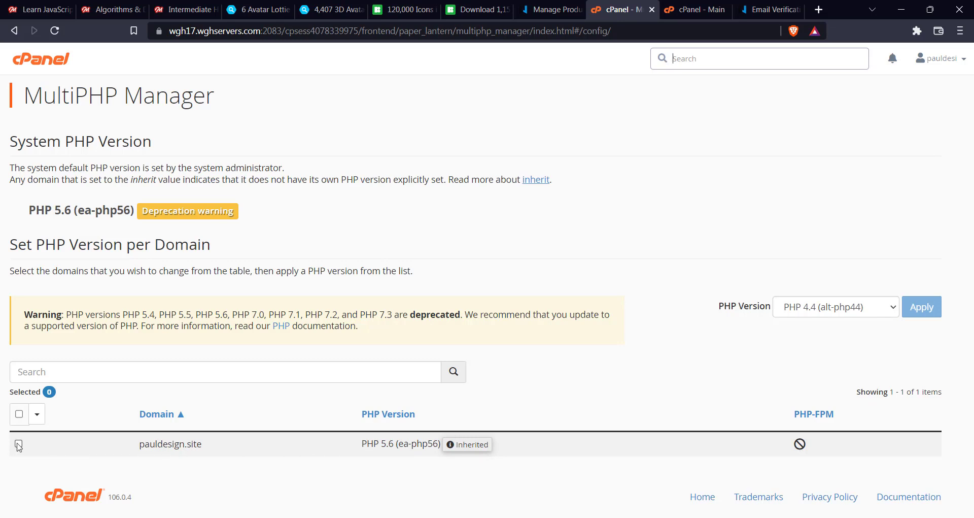
# - Apply PHP 7.4 (ea-php74) to pauldesign.site, replacing the inherited PHP 5.6
pyautogui.click(19, 443)
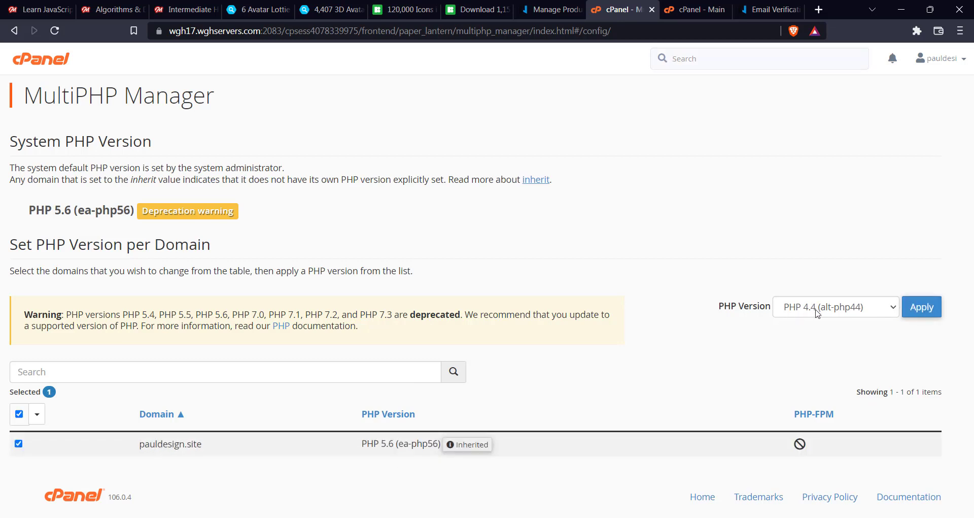
pyautogui.click(836, 307)
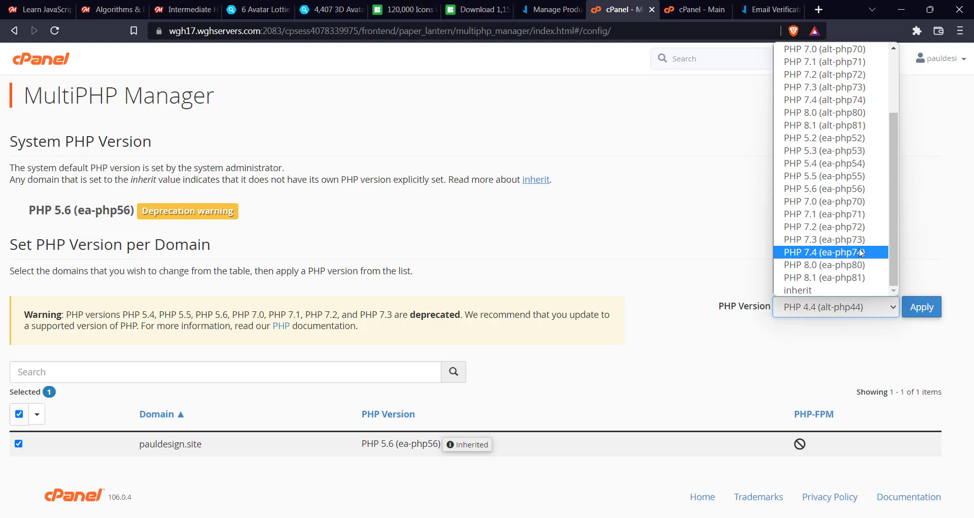
pyautogui.click(827, 251)
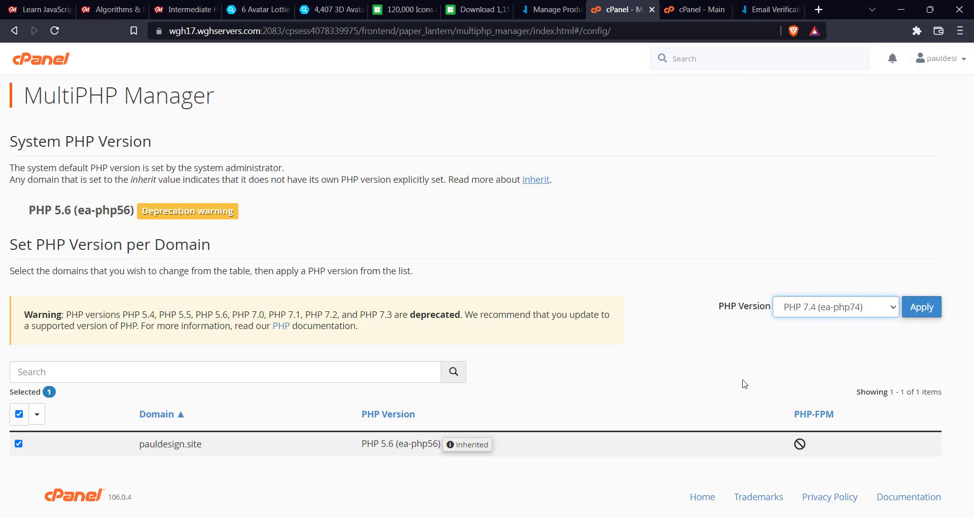
pyautogui.moveTo(853, 330)
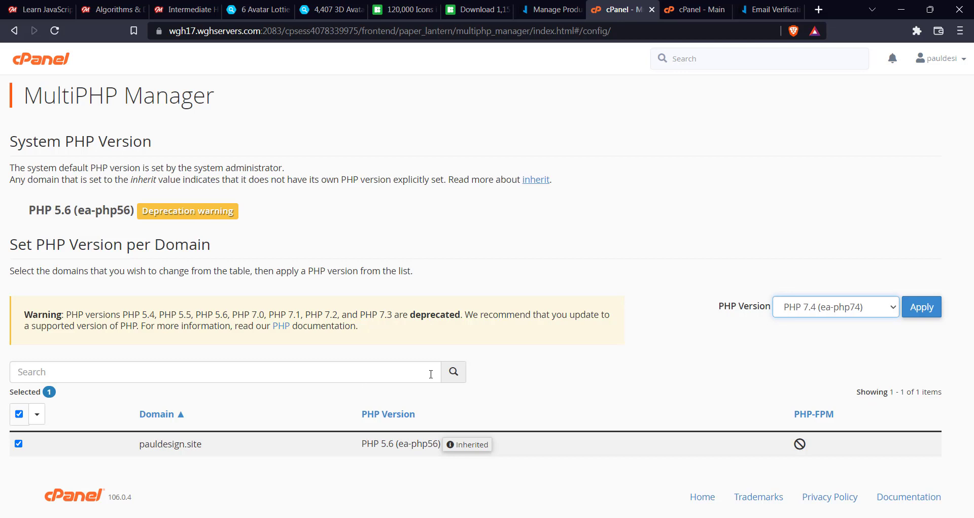
pyautogui.click(921, 306)
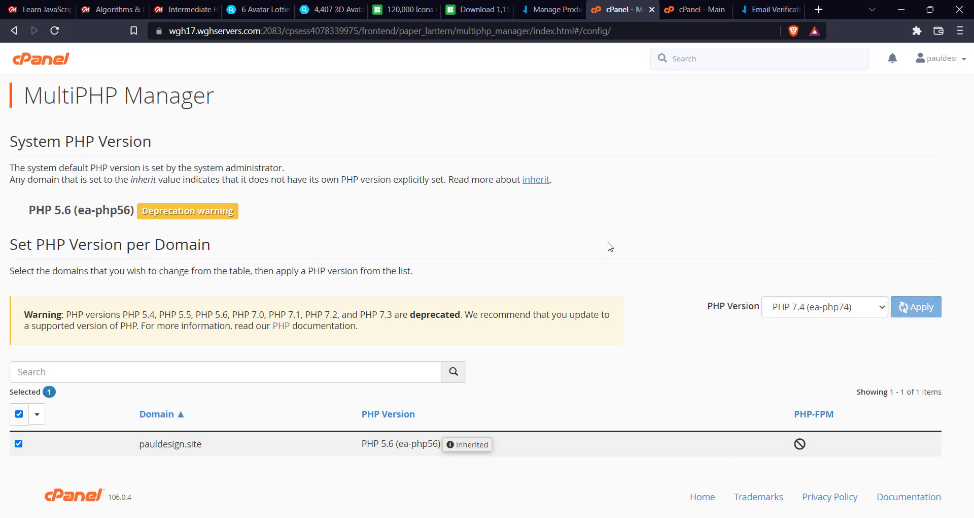
pyautogui.moveTo(618, 313)
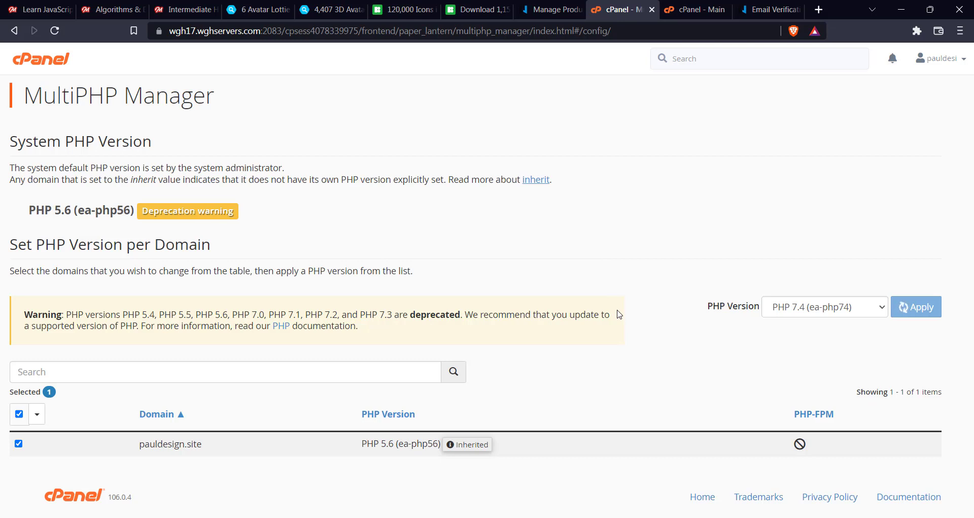
pyautogui.moveTo(664, 338)
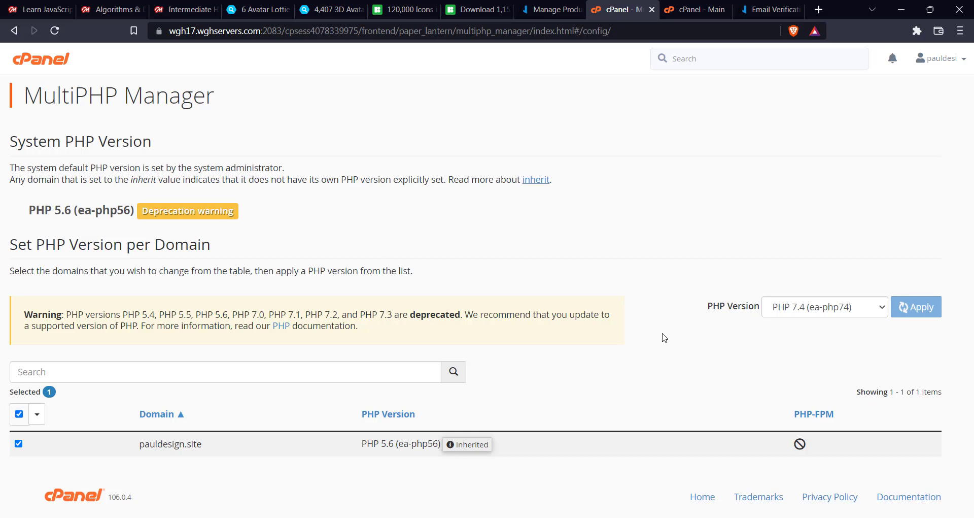
pyautogui.click(916, 307)
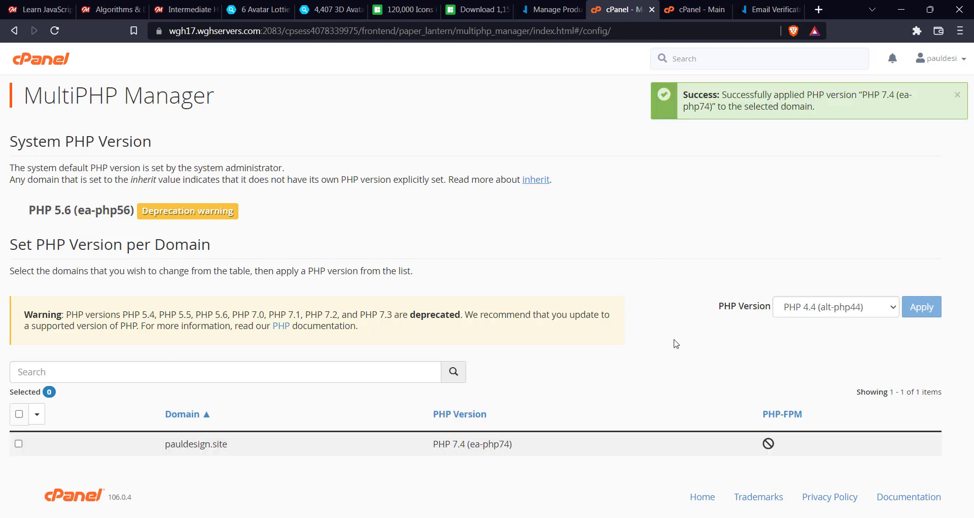
pyautogui.moveTo(491, 445)
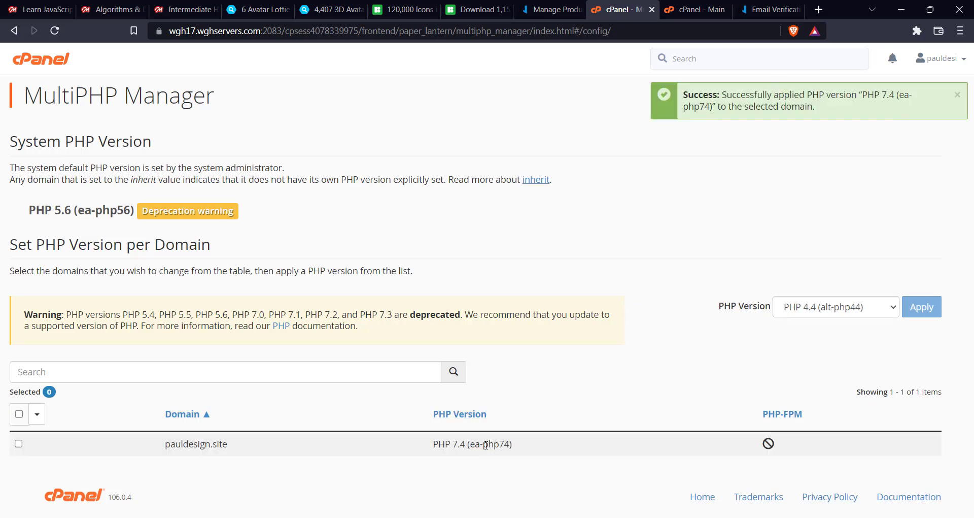
pyautogui.moveTo(52, 122)
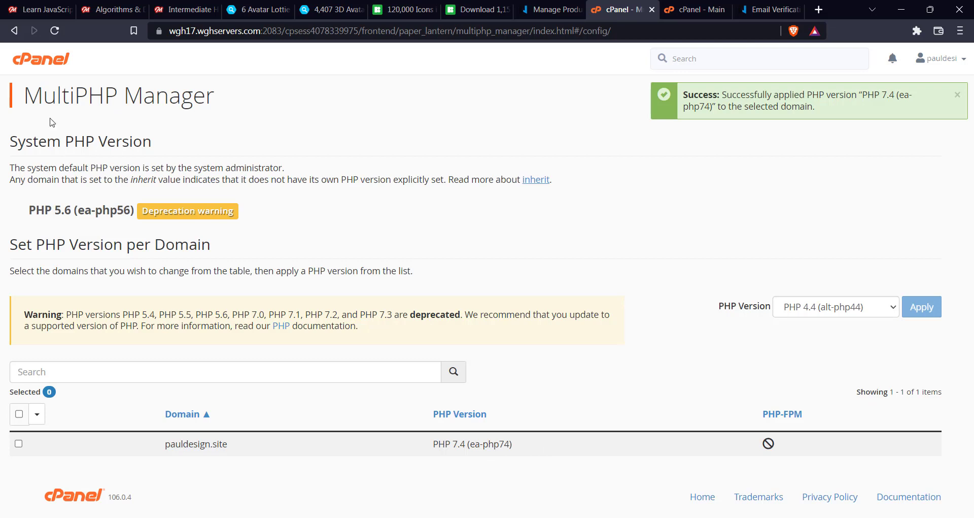
pyautogui.moveTo(41, 58)
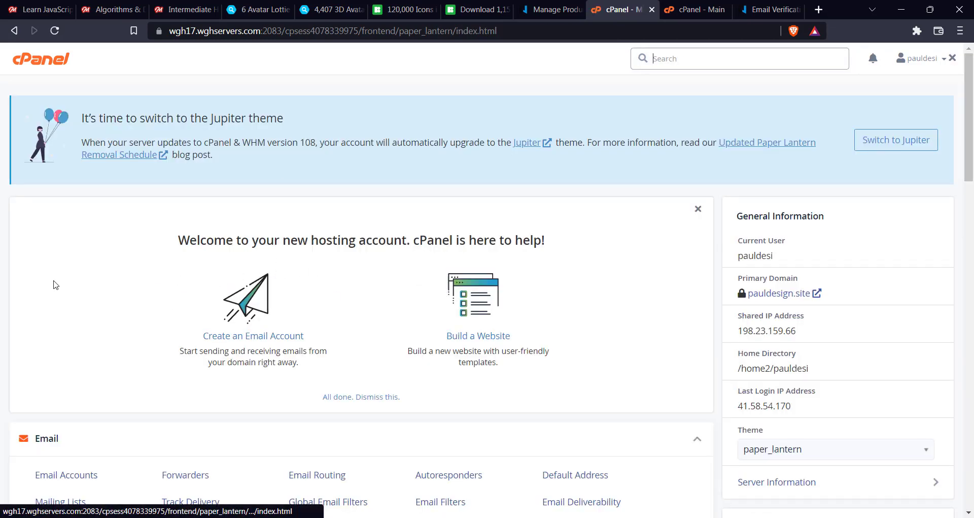
# - Open the MultiPHP INI Editor from the Software section of cPanel home
pyautogui.scroll(-3)
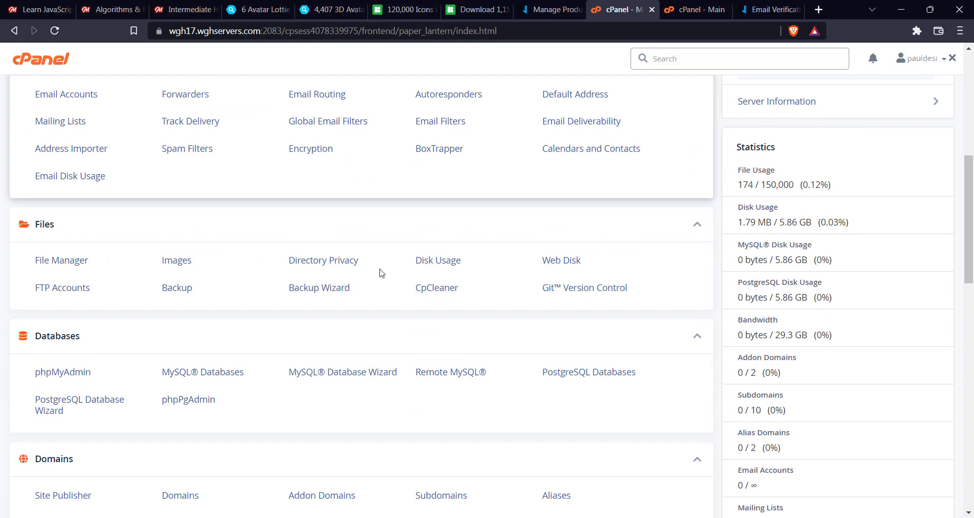
pyautogui.scroll(-3)
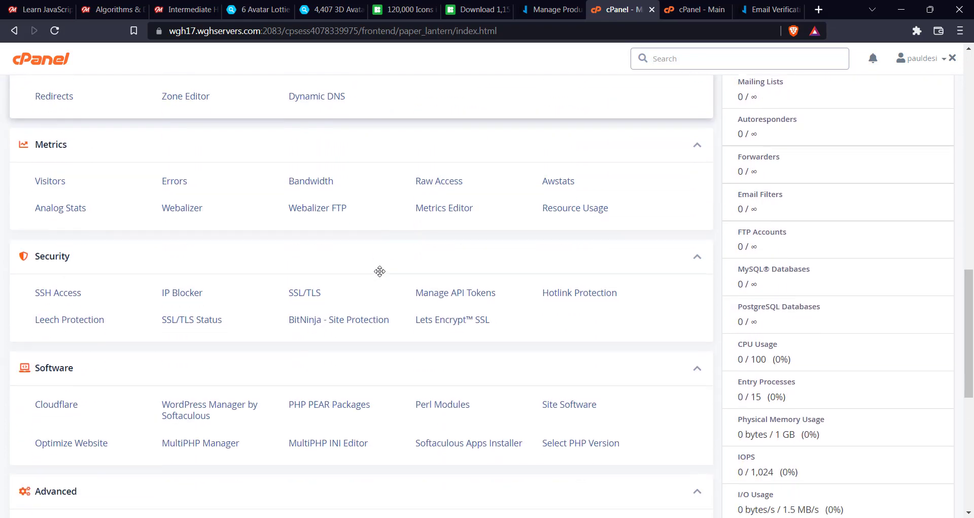
pyautogui.scroll(-3)
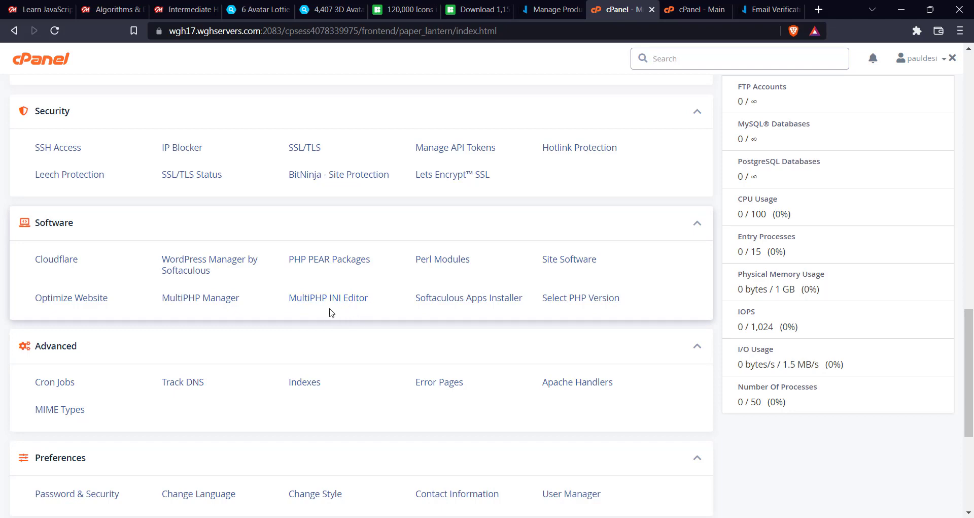
pyautogui.click(328, 297)
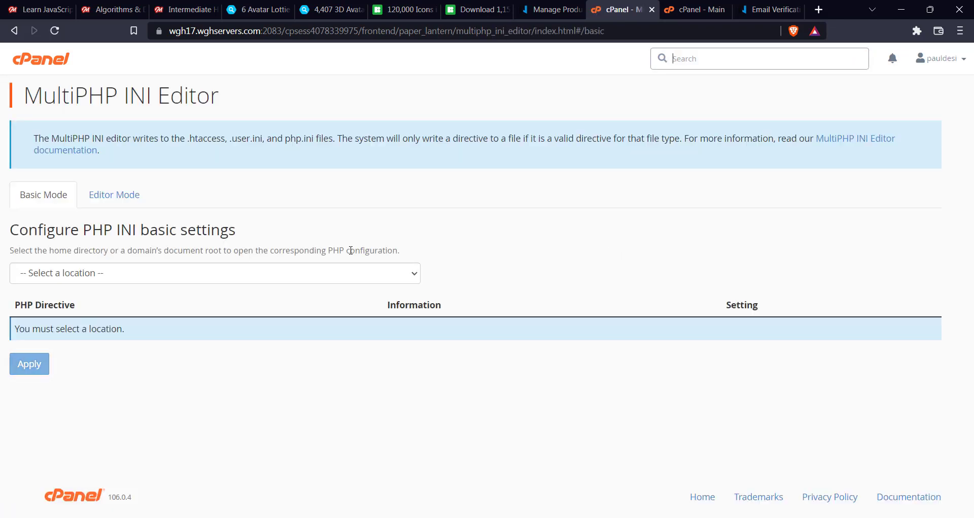
# - Select pauldesign.site as the Basic Mode location in the MultiPHP INI Editor
pyautogui.click(214, 272)
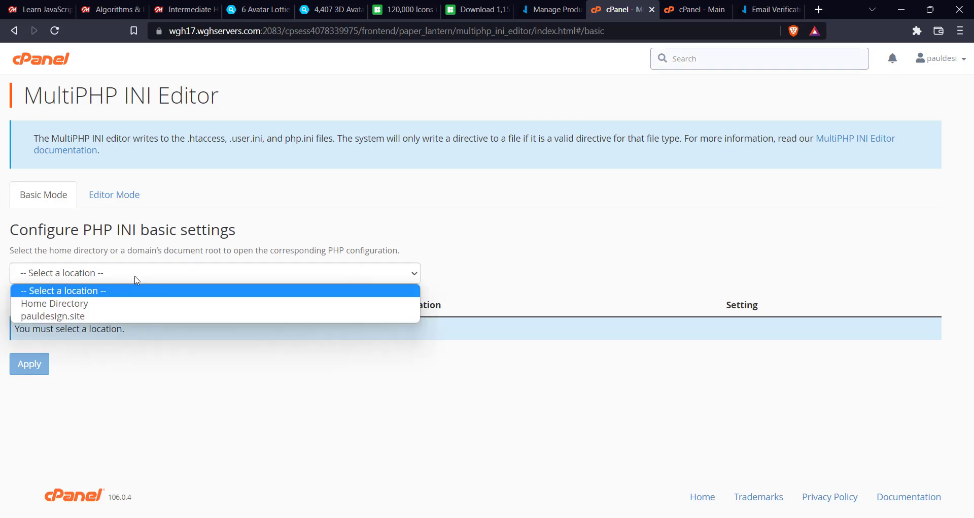
pyautogui.moveTo(138, 304)
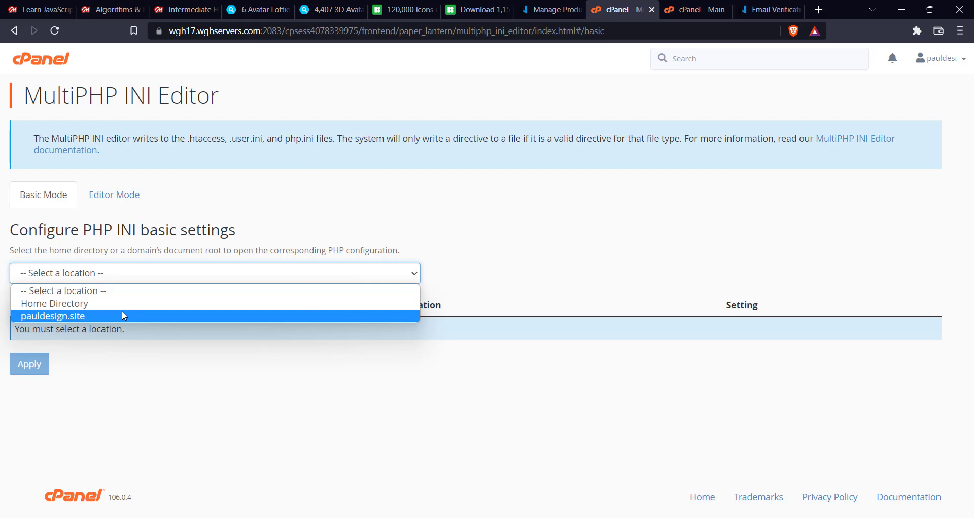
pyautogui.moveTo(113, 317)
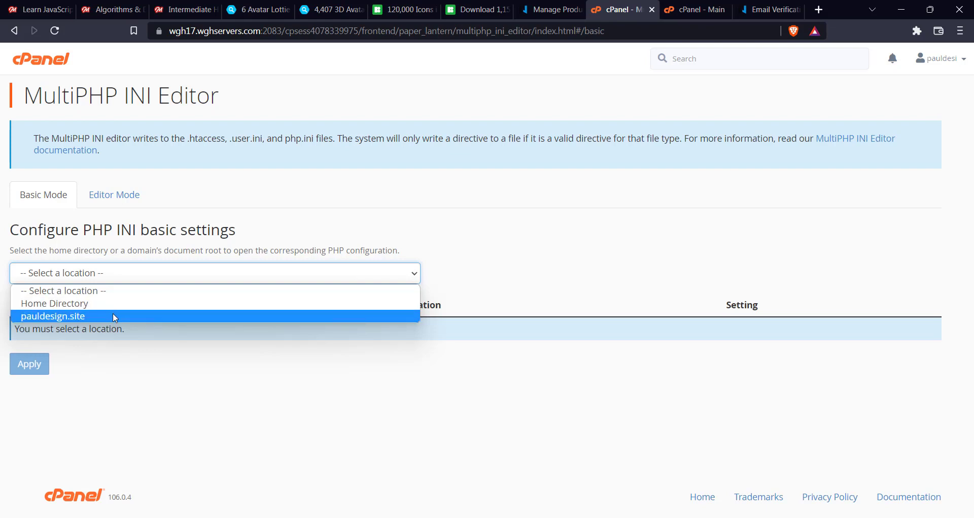
pyautogui.click(53, 316)
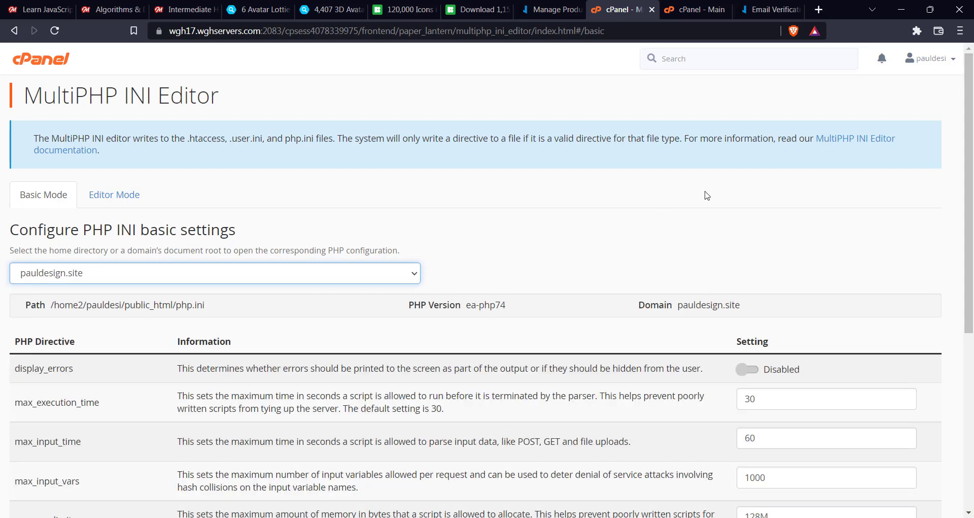
# - Set max_execution_time to 300, post_max_size and upload_max_filesize to 128M, then go home
pyautogui.scroll(-3)
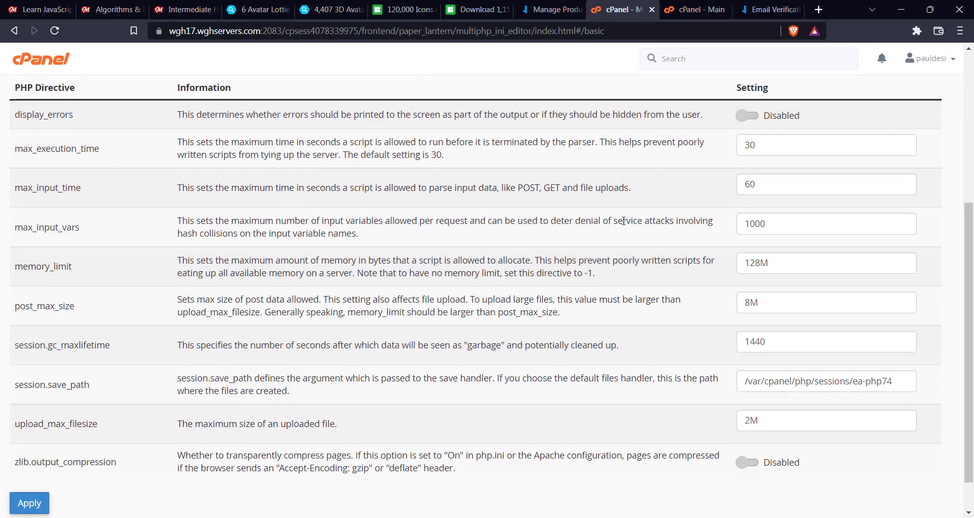
pyautogui.click(825, 144)
pyautogui.write('0')
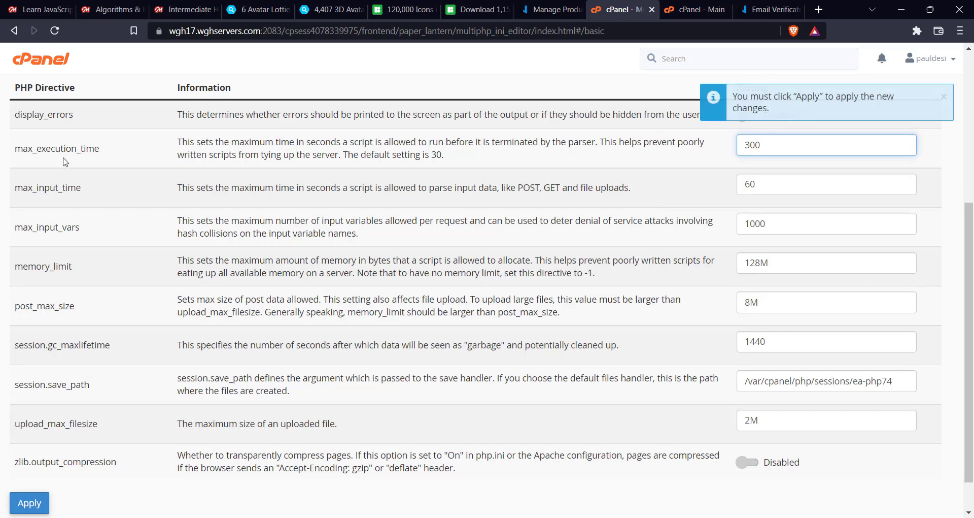
pyautogui.scroll(-3)
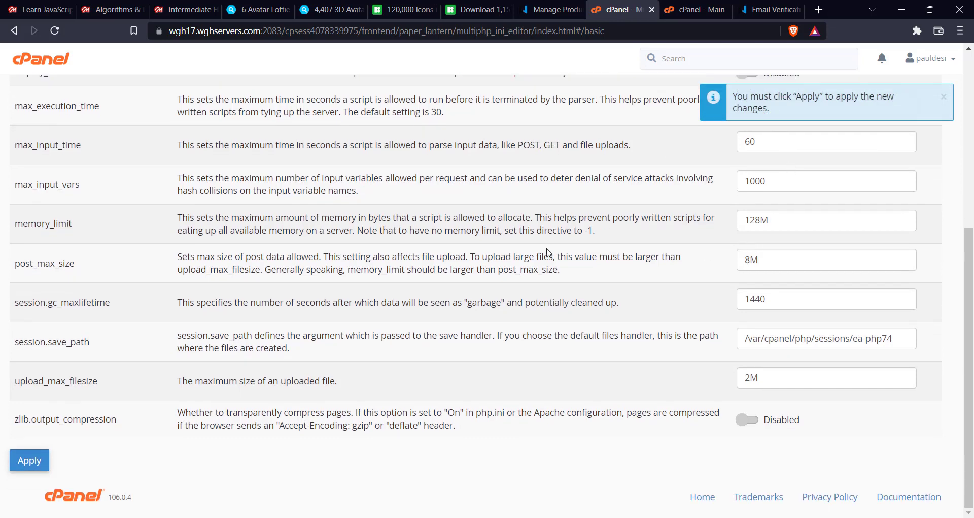
pyautogui.click(826, 259)
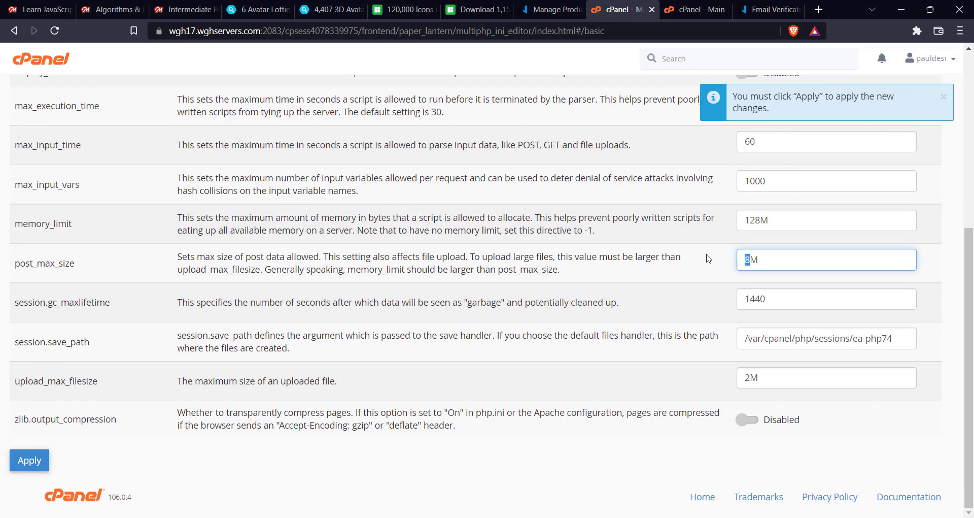
pyautogui.write('128M')
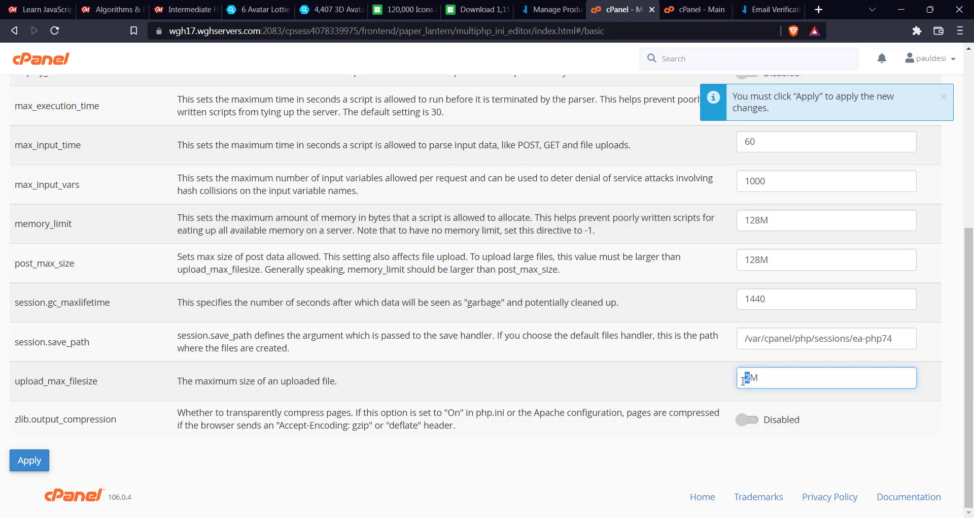
pyautogui.write('128M')
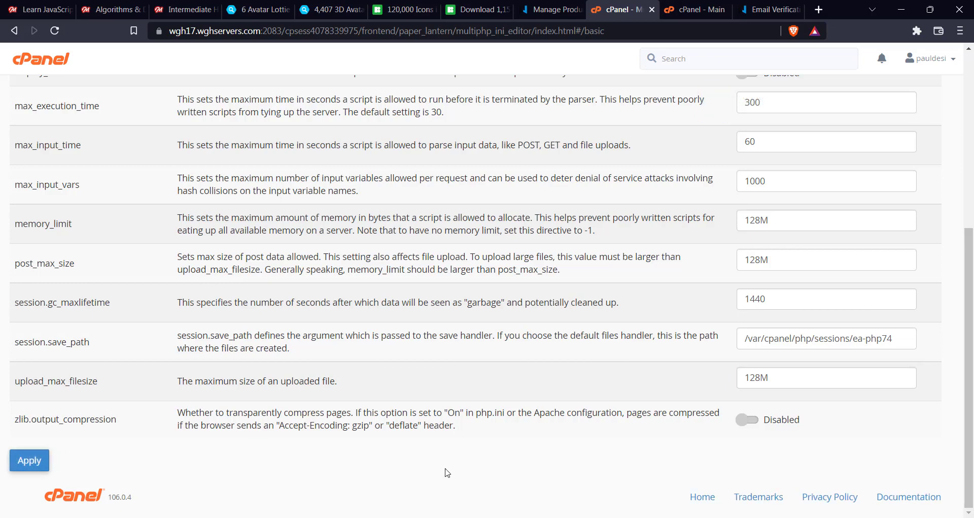
pyautogui.click(28, 460)
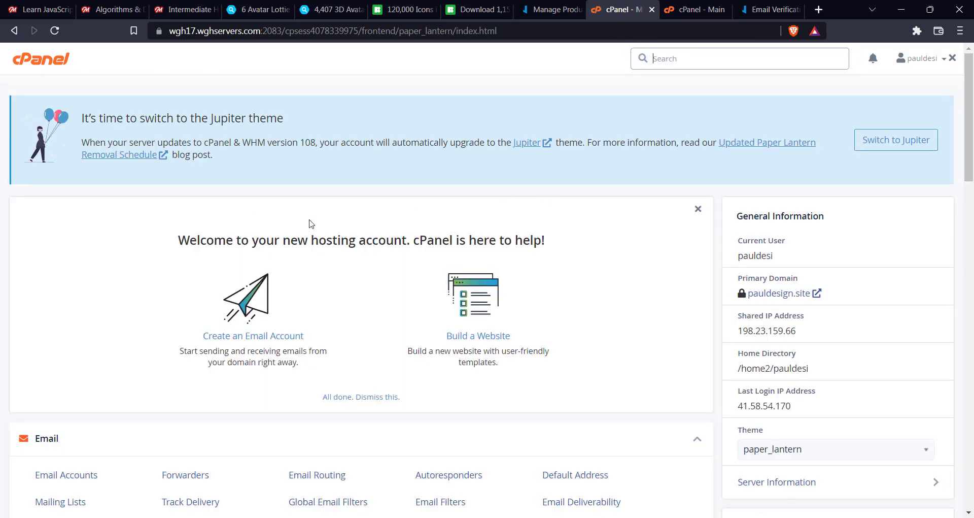
# - Open the WordPress 6.0.2 page under Softaculous Apps Installer scripts
pyautogui.scroll(-3)
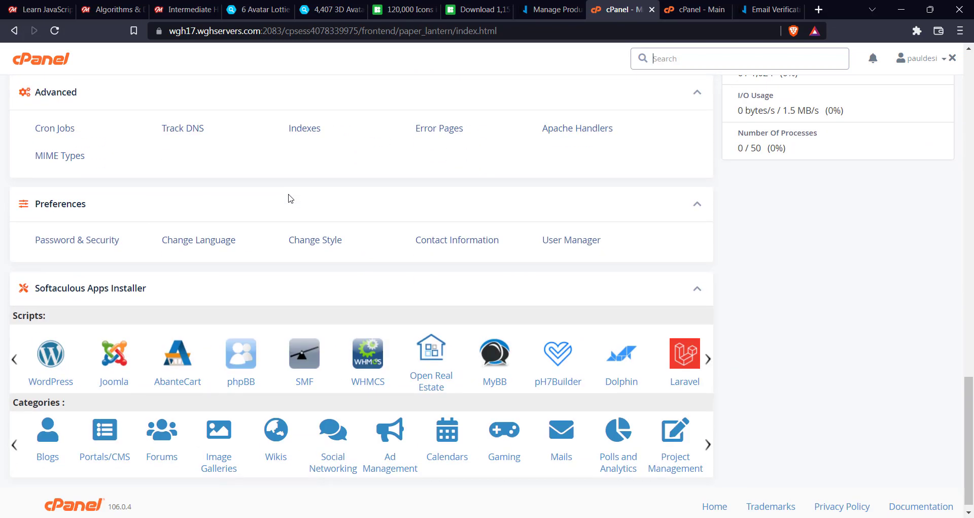
pyautogui.scroll(-3)
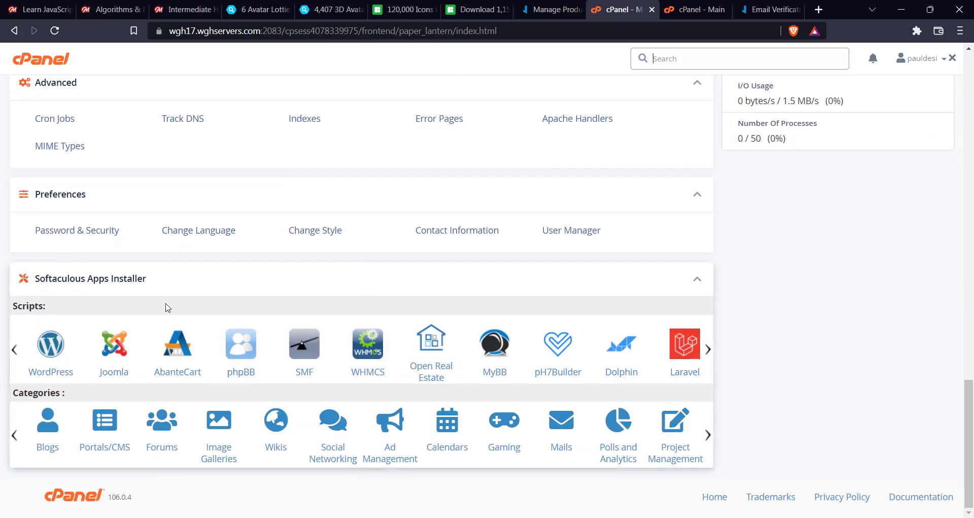
pyautogui.moveTo(269, 309)
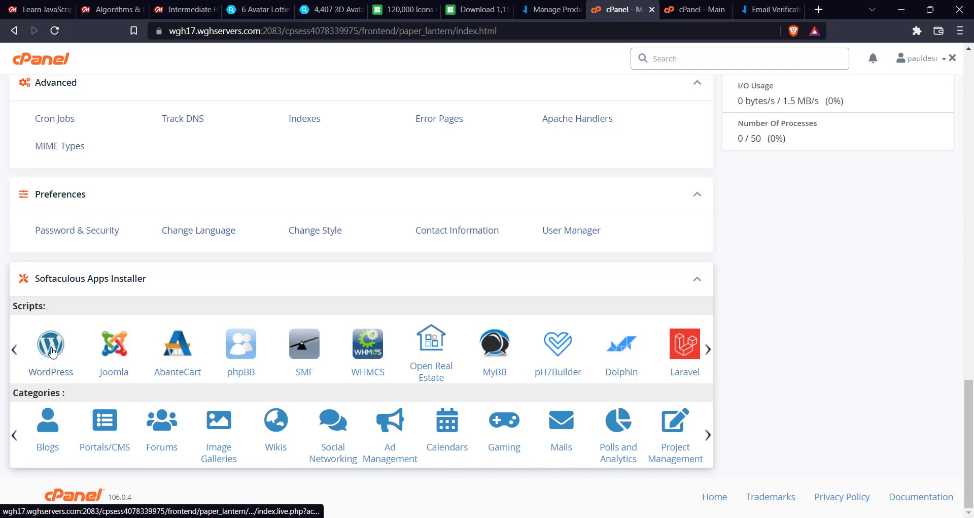
pyautogui.click(50, 344)
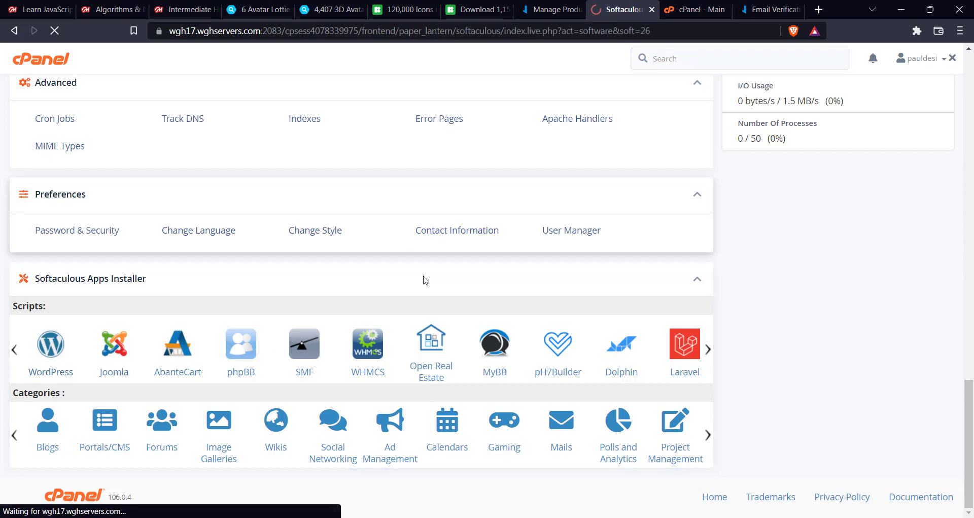
pyautogui.click(49, 343)
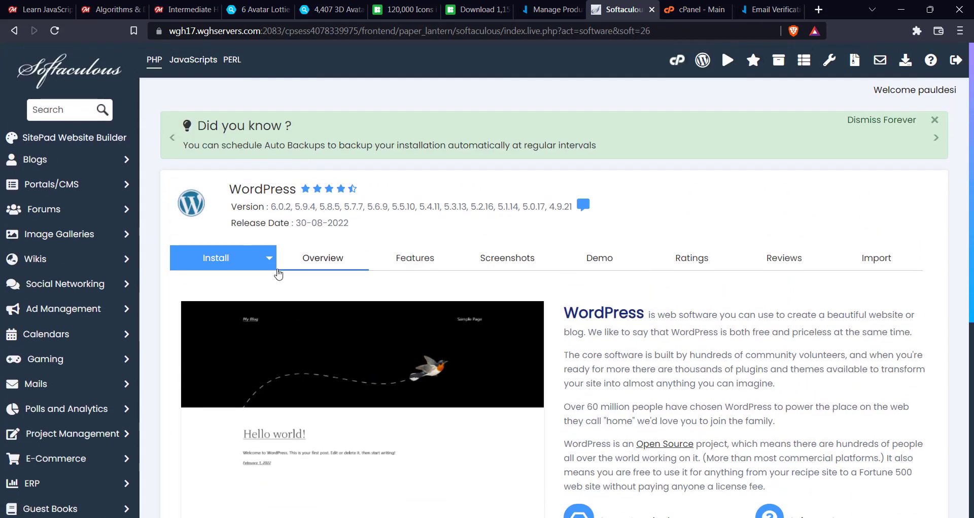
pyautogui.click(216, 257)
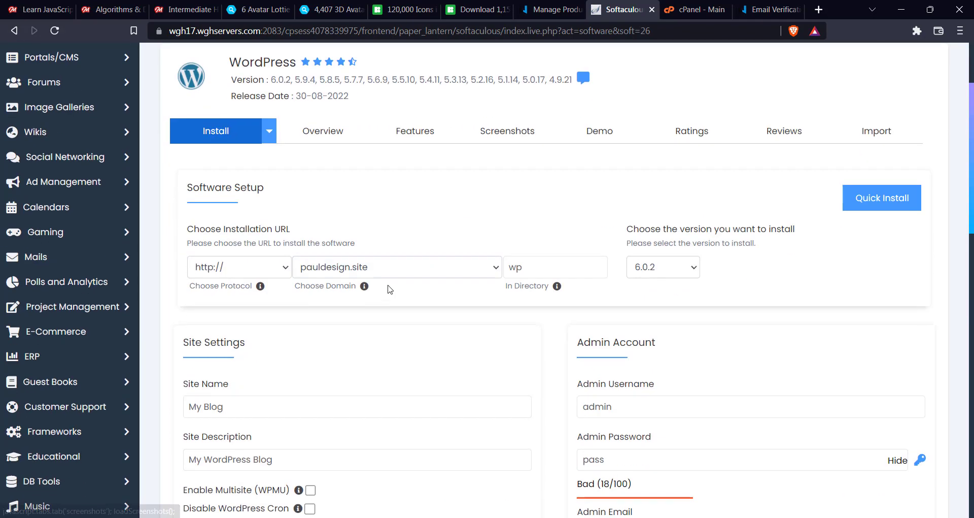
pyautogui.click(239, 266)
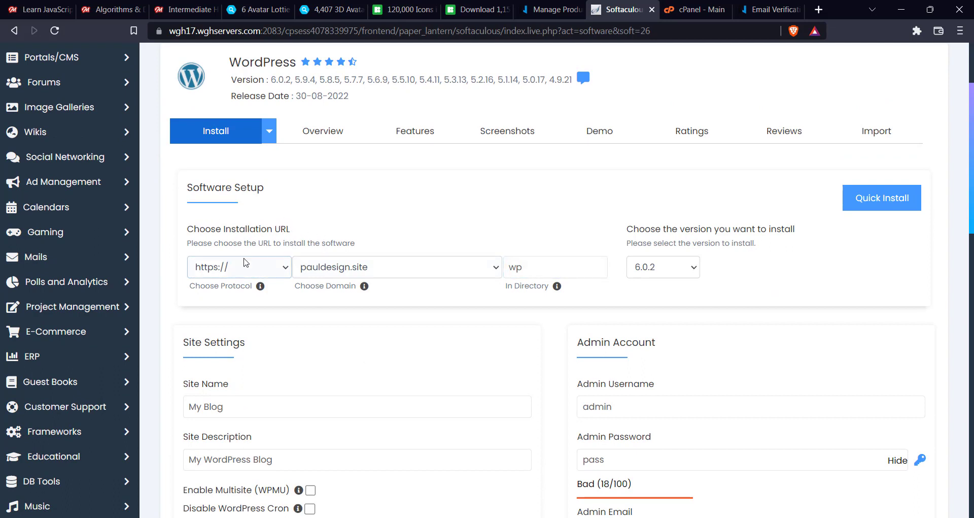
pyautogui.click(239, 266)
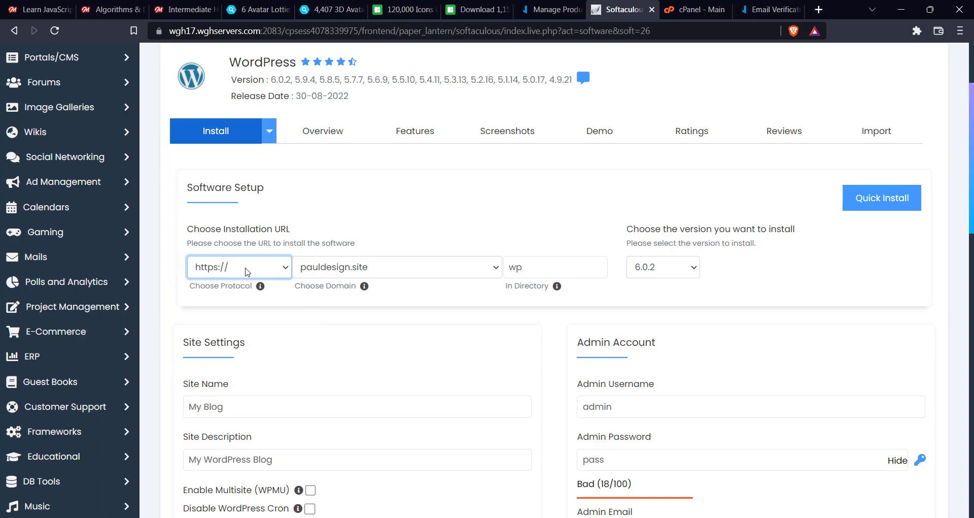
pyautogui.click(238, 267)
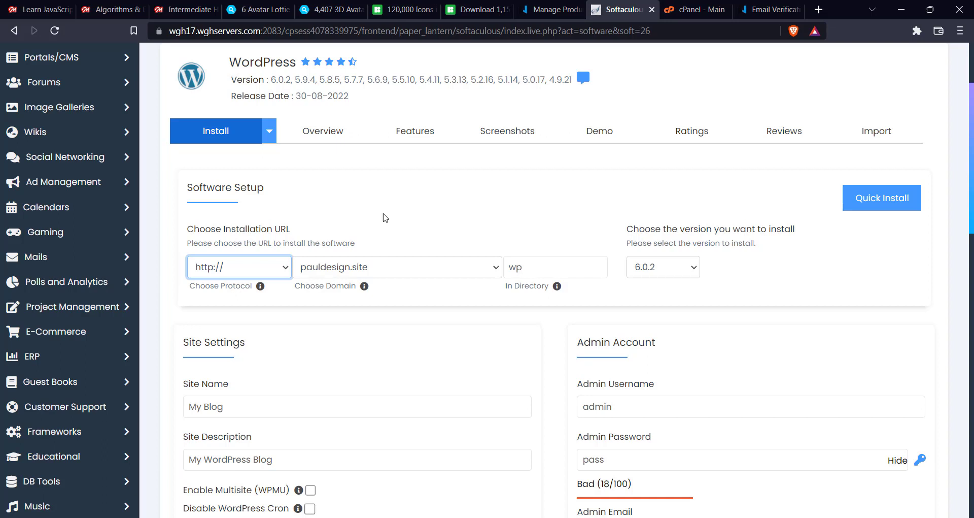
pyautogui.moveTo(421, 213)
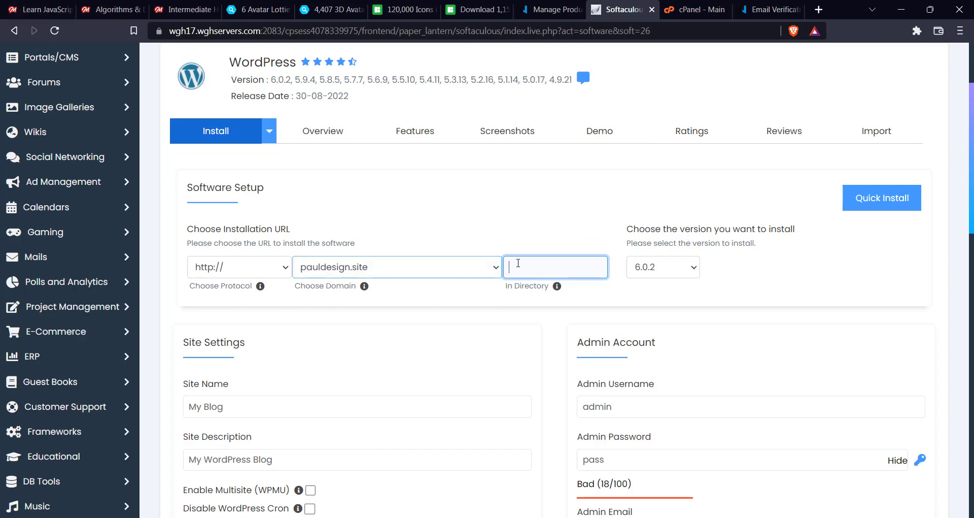
# - Enter site name 'Paul Design' and site description 'Wordpress Tutorials'
pyautogui.scroll(-3)
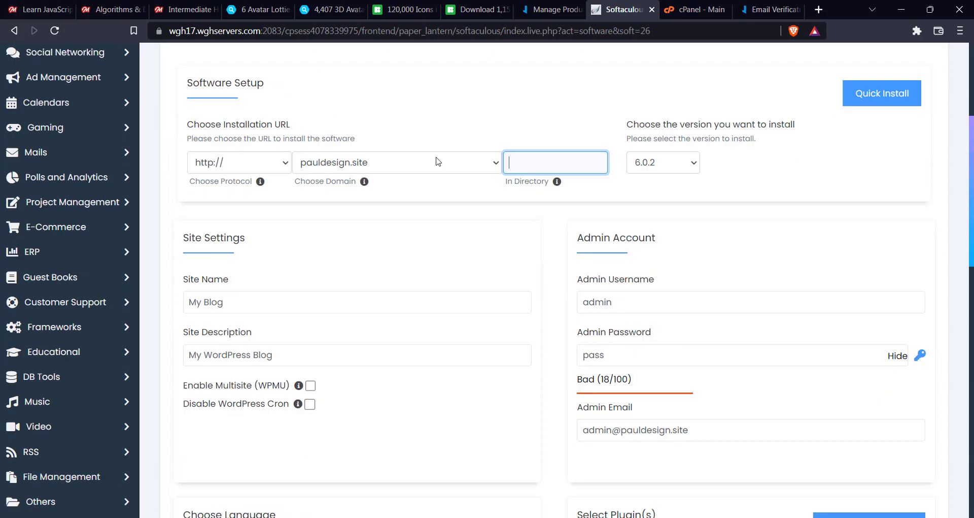
pyautogui.write('P')
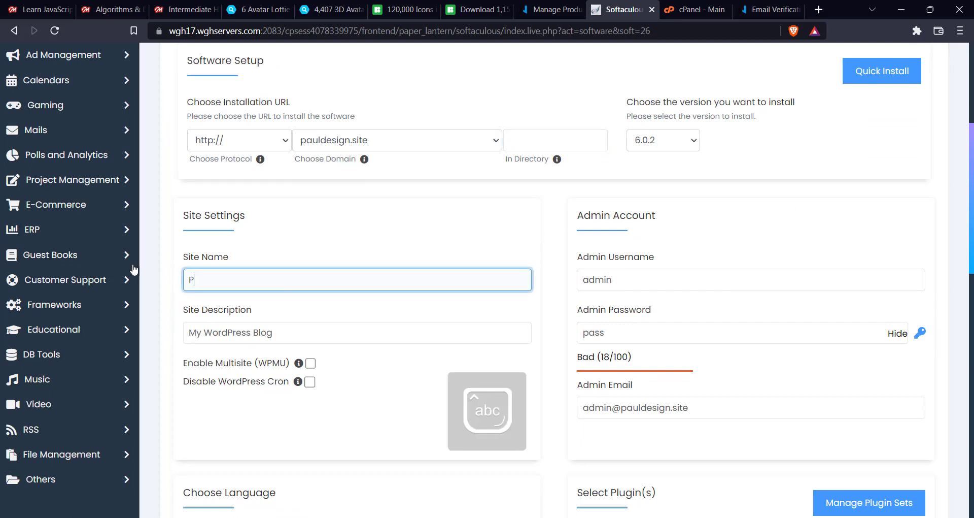
pyautogui.write('aul Design')
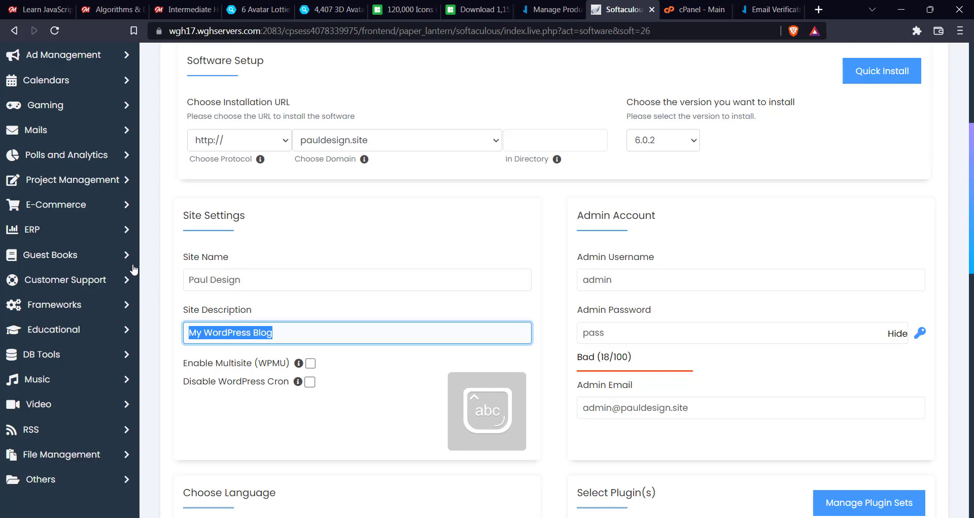
pyautogui.write('Wordpre')
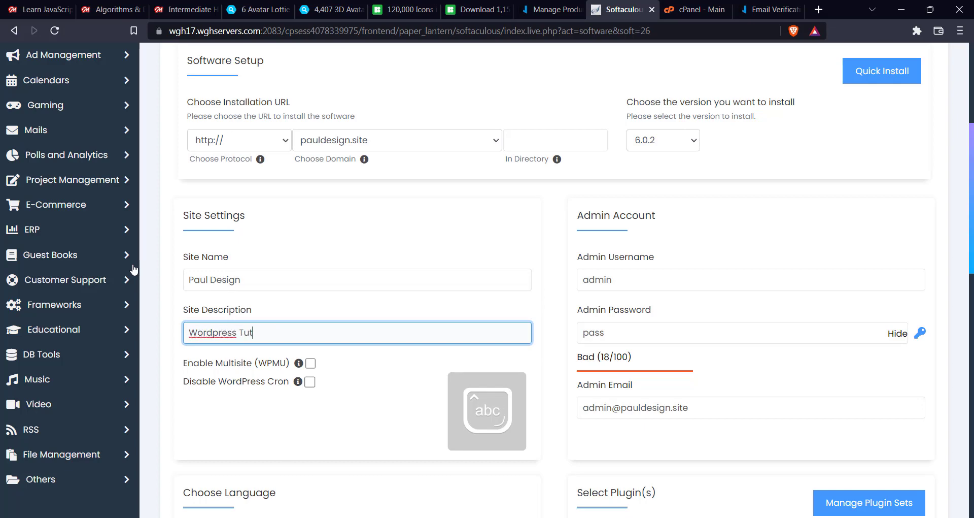
pyautogui.write('orials')
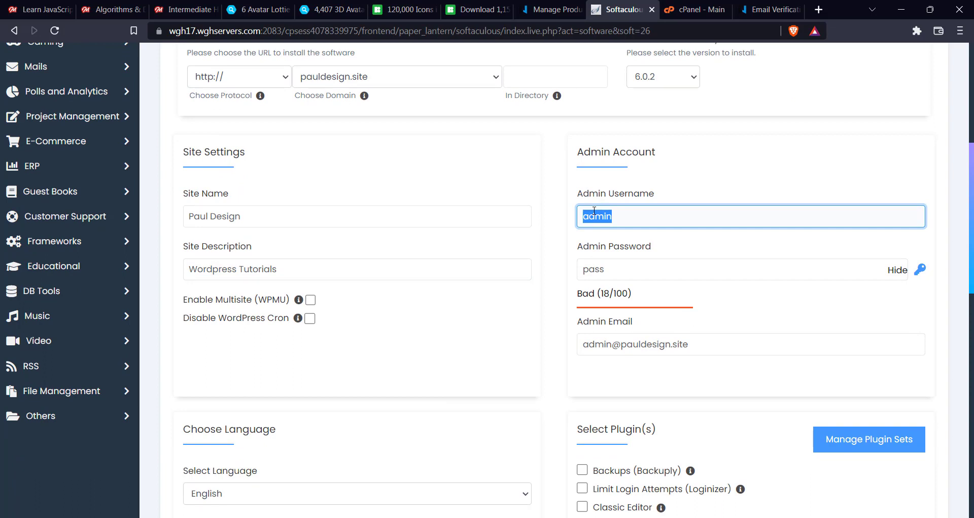
# - Change the admin username to adminpauldesign and replace the weak admin password
pyautogui.click(750, 216)
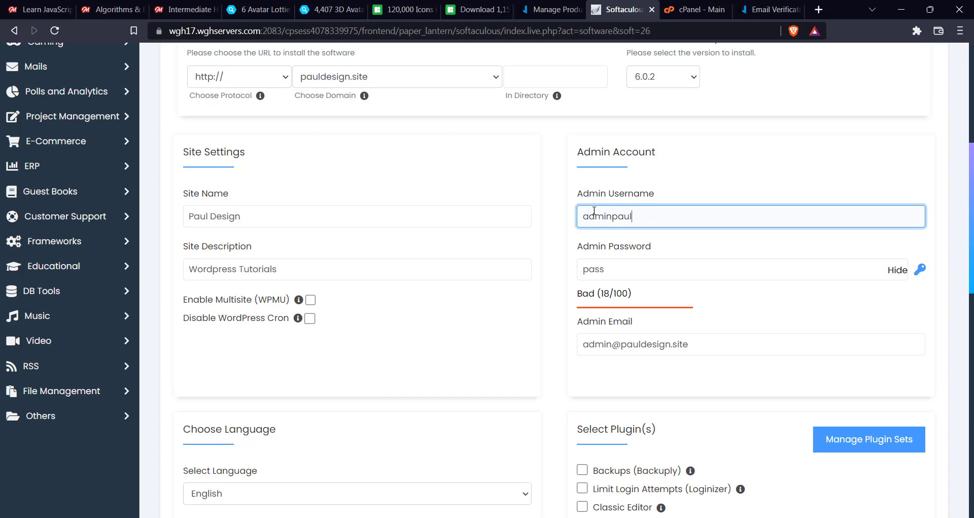
pyautogui.write('design')
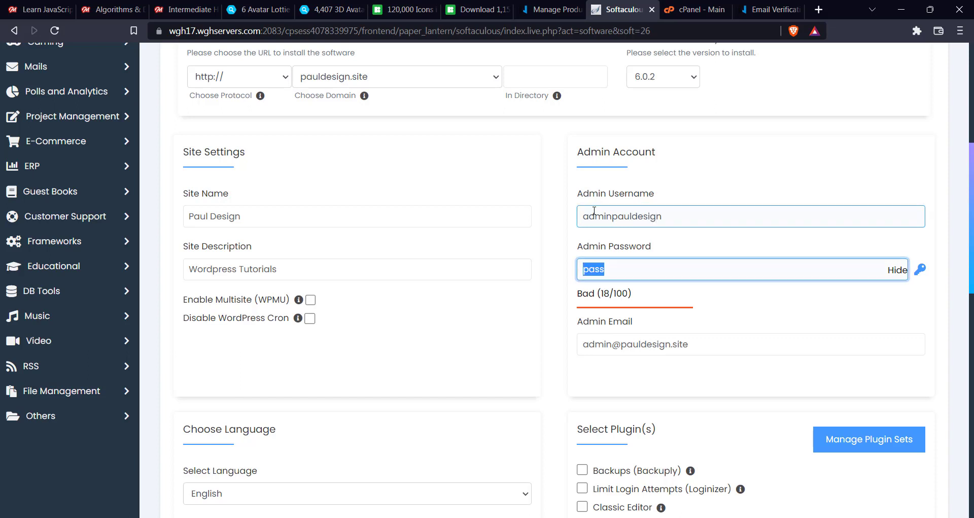
pyautogui.click(897, 269)
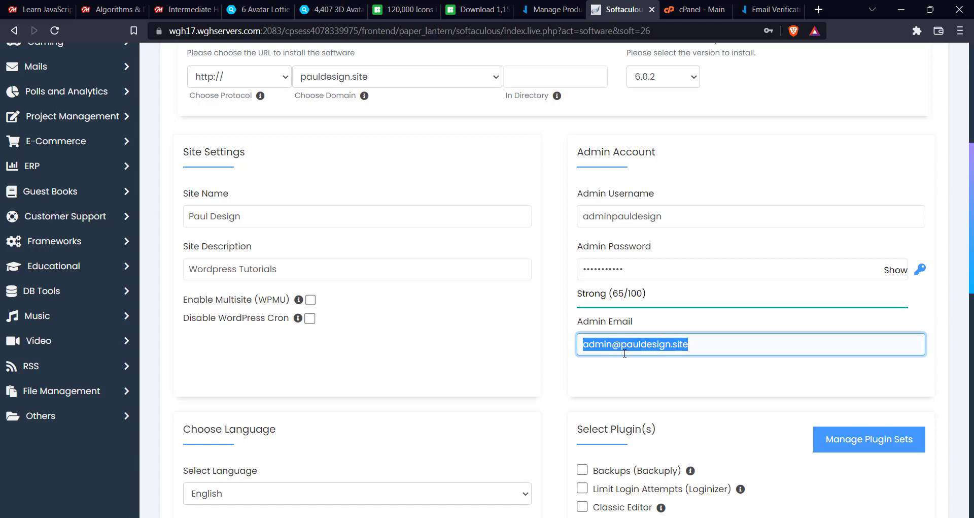
# - Tick the Classic Editor and Limit Login Attempts (Loginizer) plugin checkboxes
pyautogui.scroll(-3)
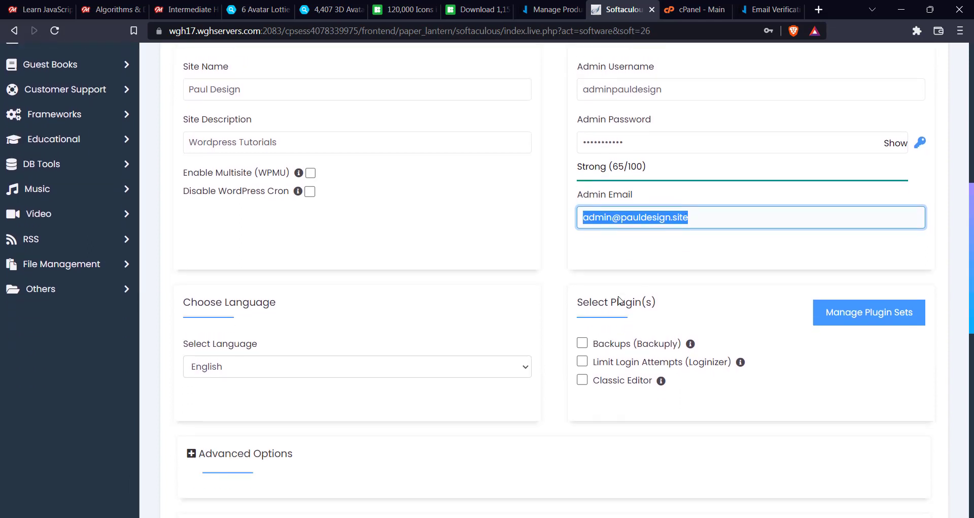
pyautogui.scroll(-3)
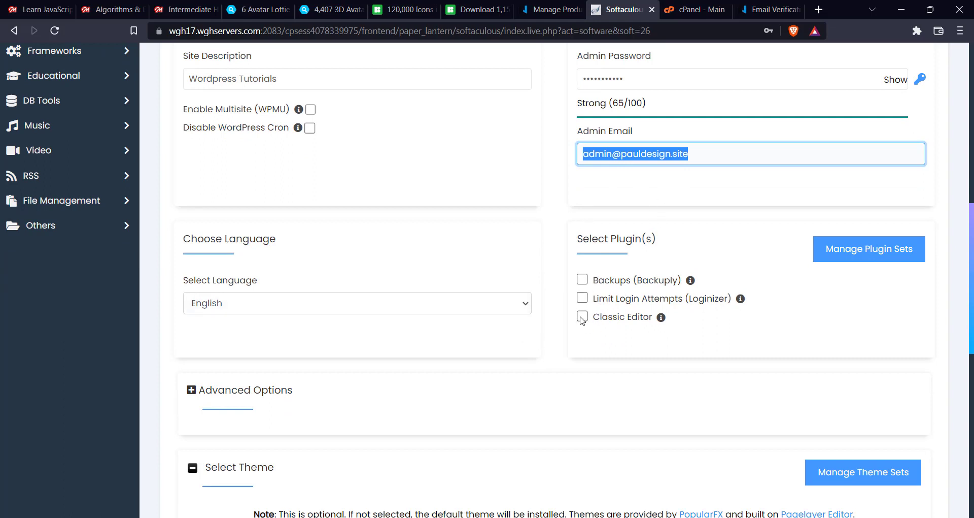
pyautogui.click(582, 316)
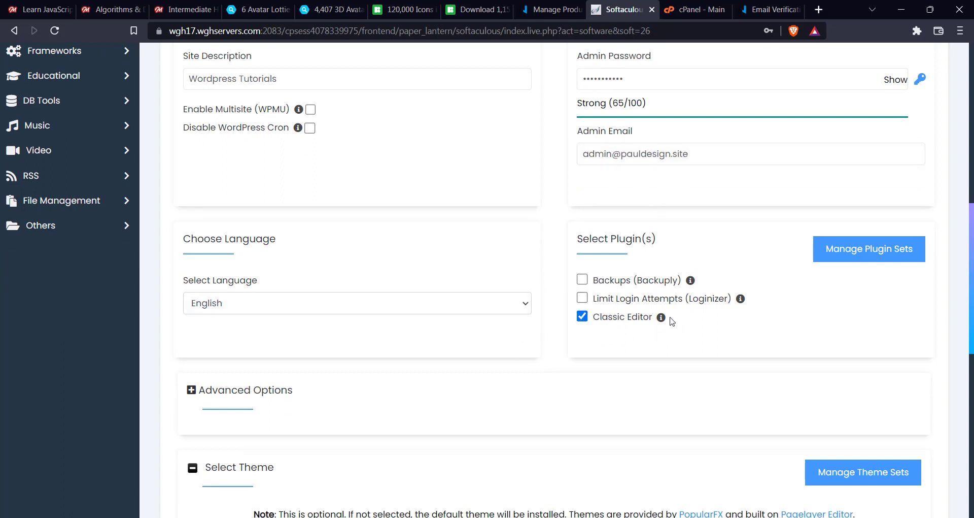
pyautogui.click(581, 316)
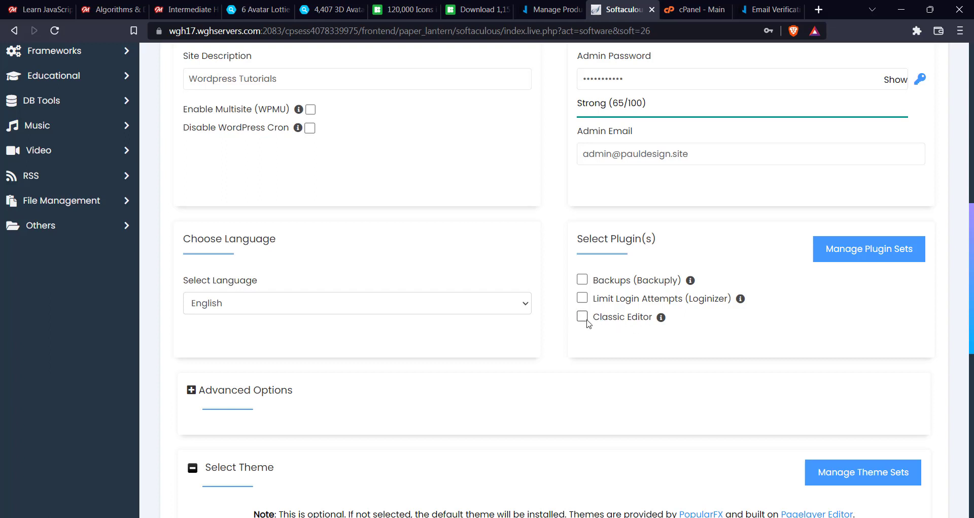
pyautogui.click(582, 316)
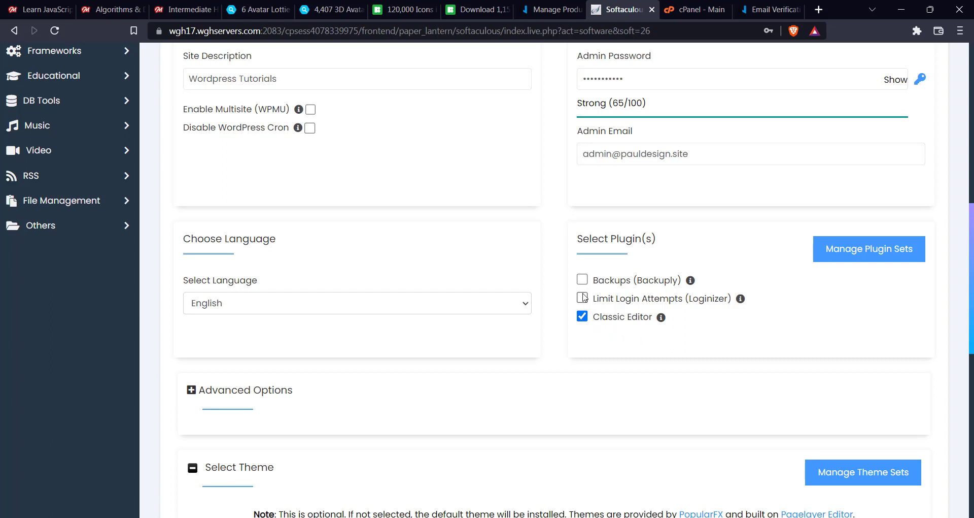
pyautogui.click(582, 298)
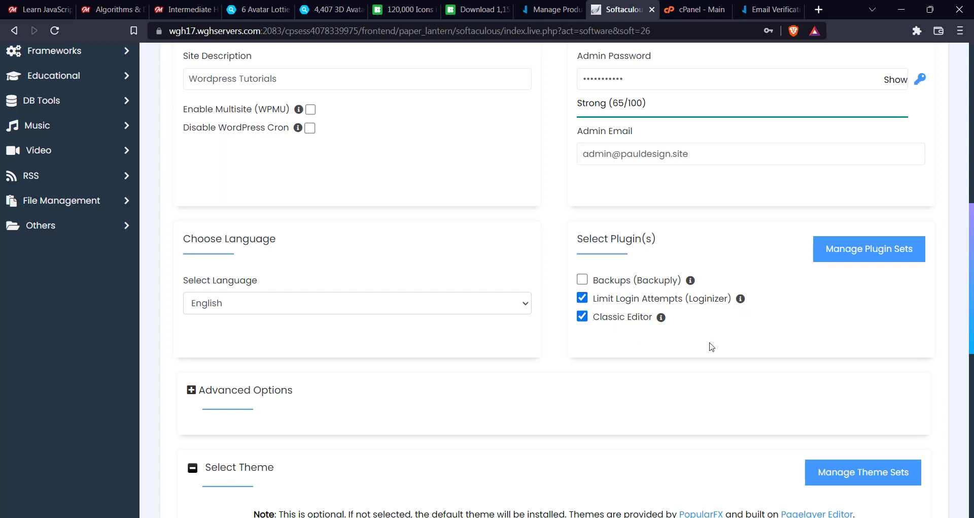
pyautogui.moveTo(689, 346)
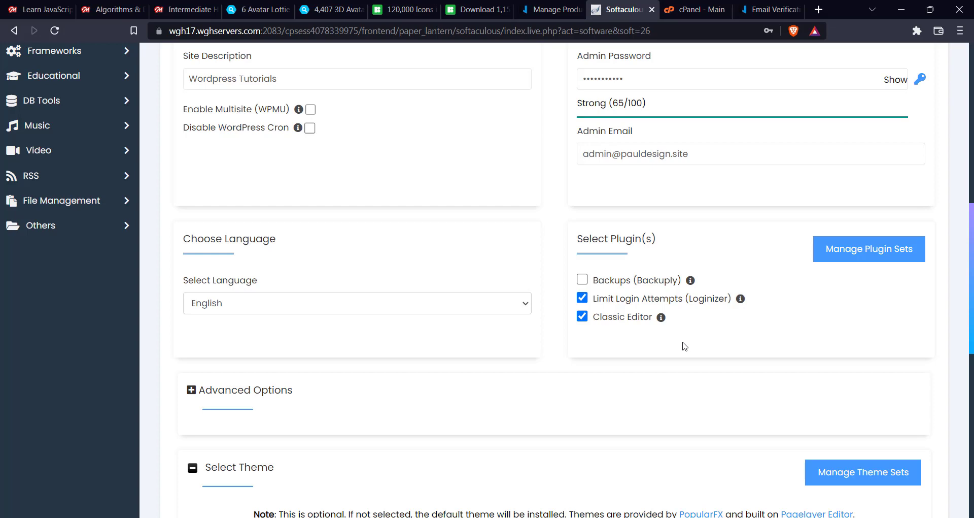
pyautogui.moveTo(684, 327)
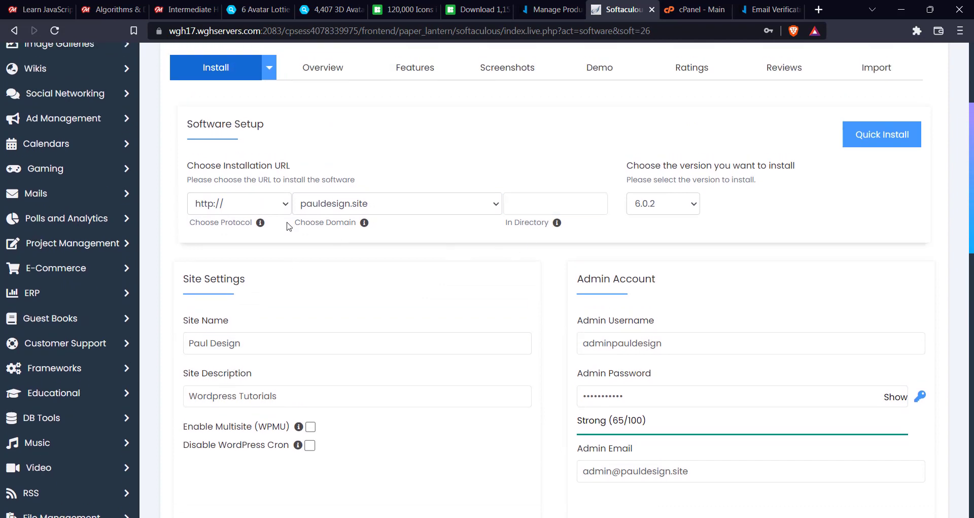
# - Submit the WordPress install and decline the browser's save-password prompt
pyautogui.scroll(-3)
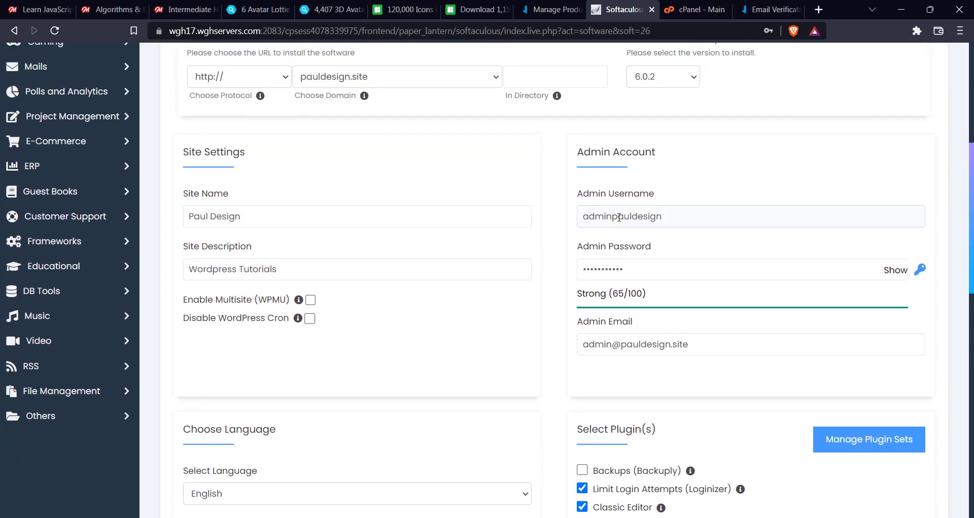
pyautogui.scroll(-3)
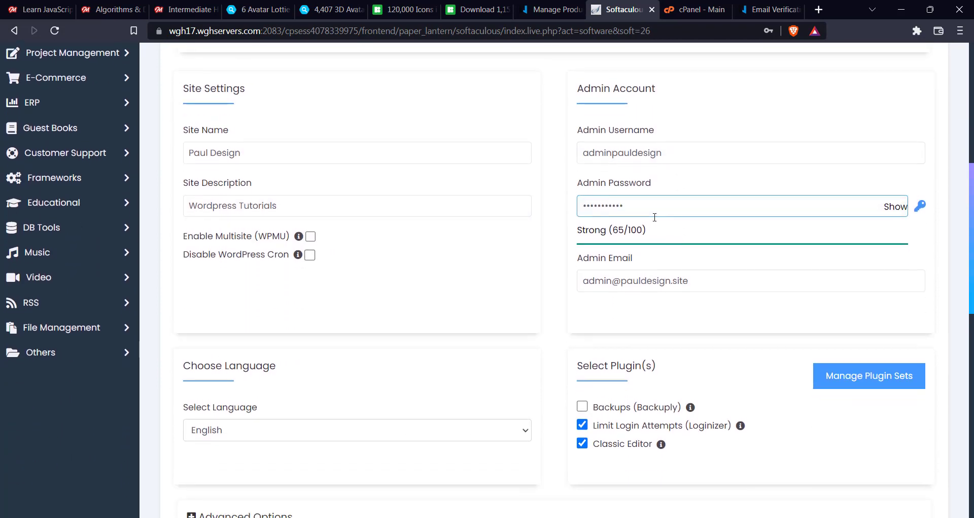
pyautogui.scroll(-3)
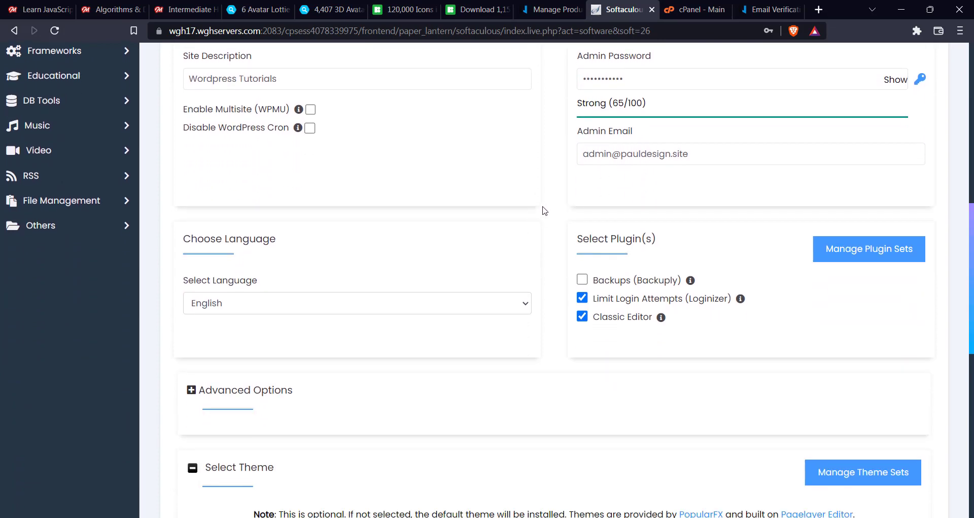
pyautogui.scroll(-3)
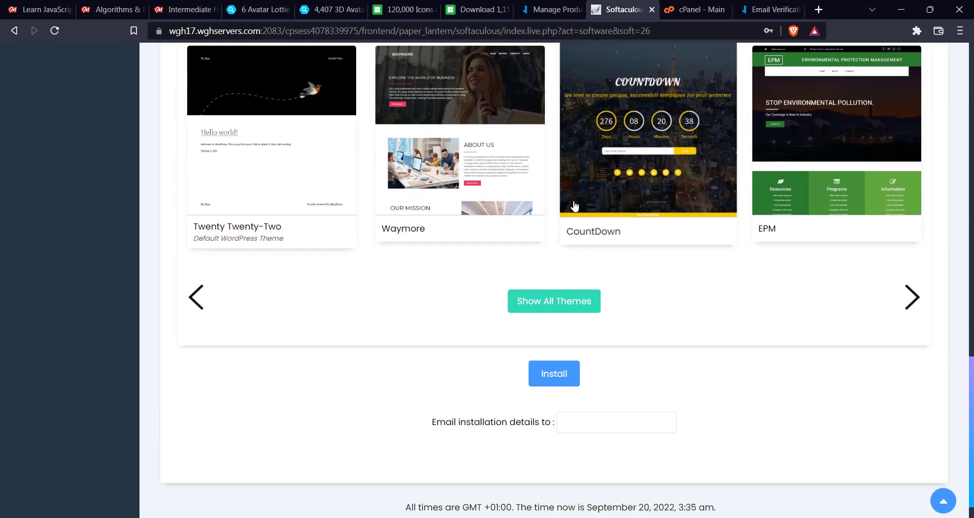
pyautogui.scroll(-3)
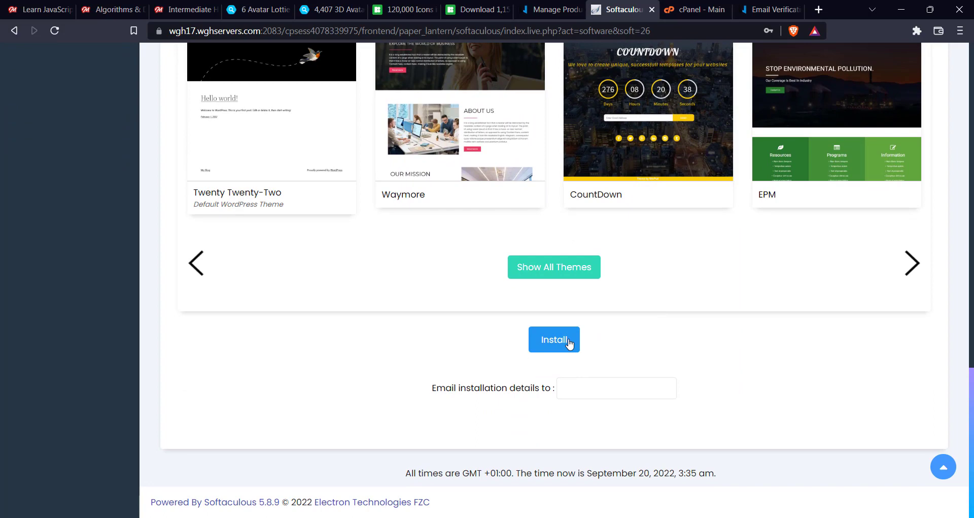
pyautogui.click(553, 340)
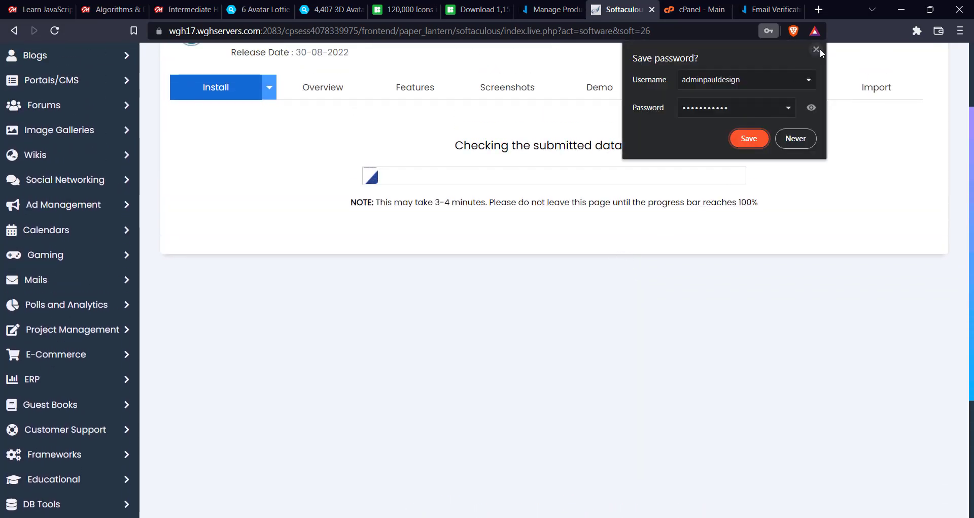
pyautogui.click(816, 49)
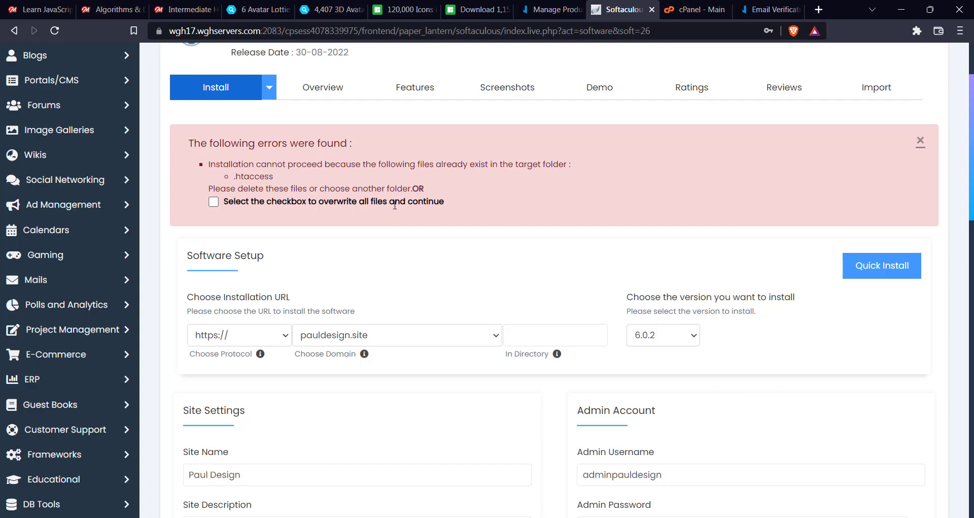
pyautogui.moveTo(476, 182)
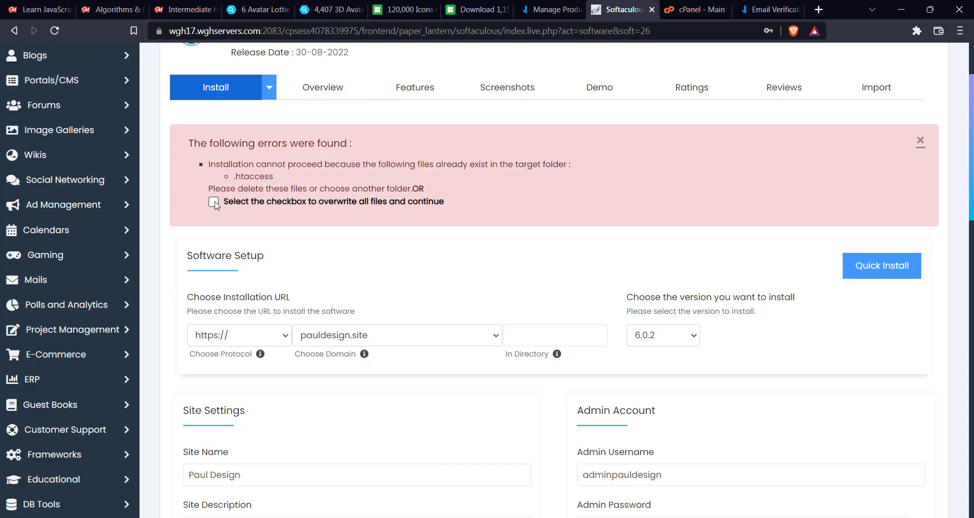
# - Enable overwriting all existing files and resubmit the WordPress installation
pyautogui.click(213, 201)
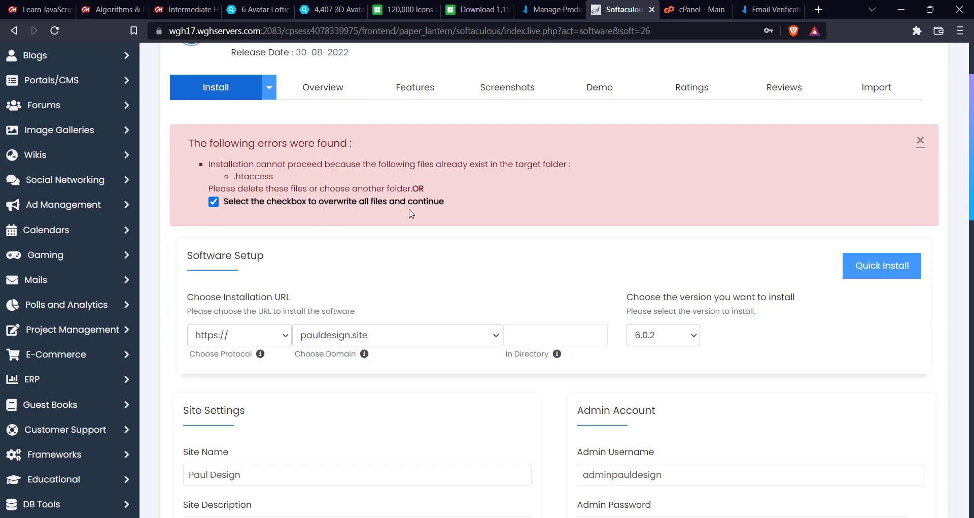
pyautogui.scroll(-3)
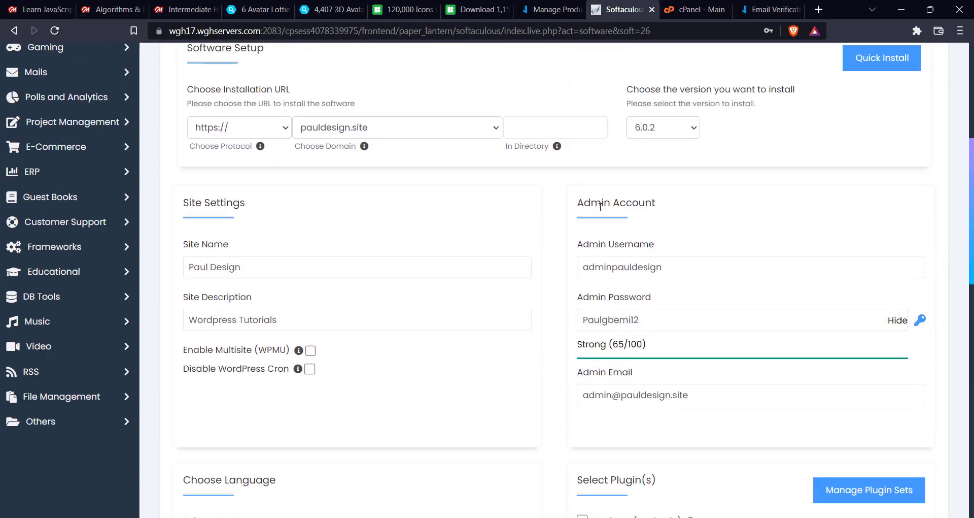
pyautogui.scroll(-3)
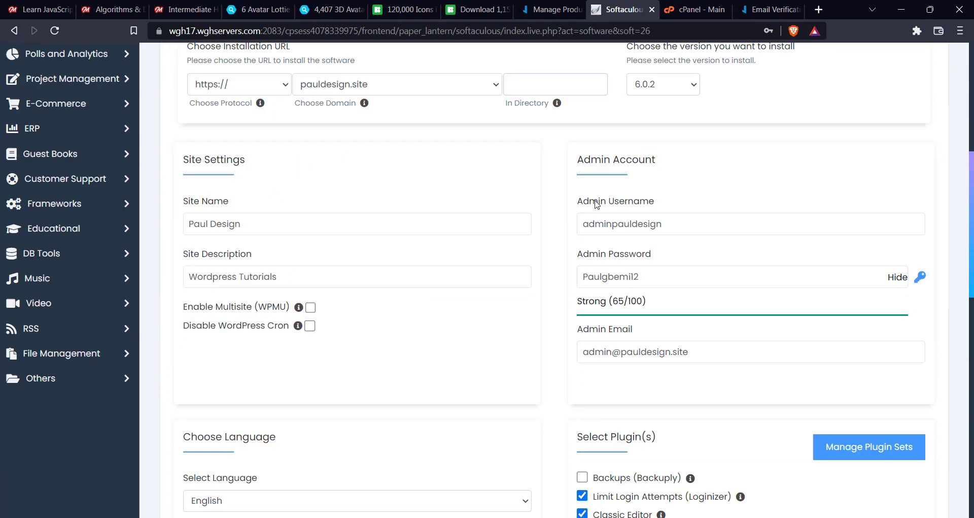
pyautogui.scroll(-3)
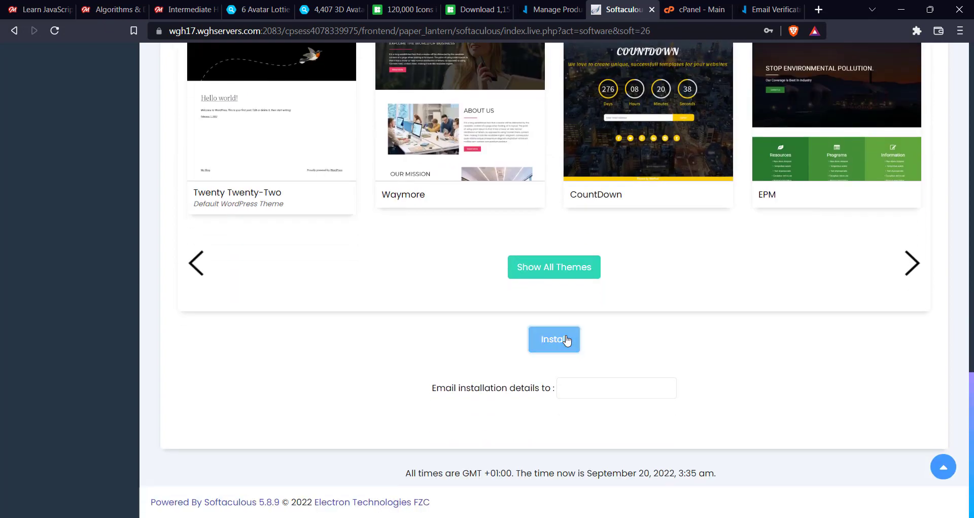
pyautogui.click(553, 338)
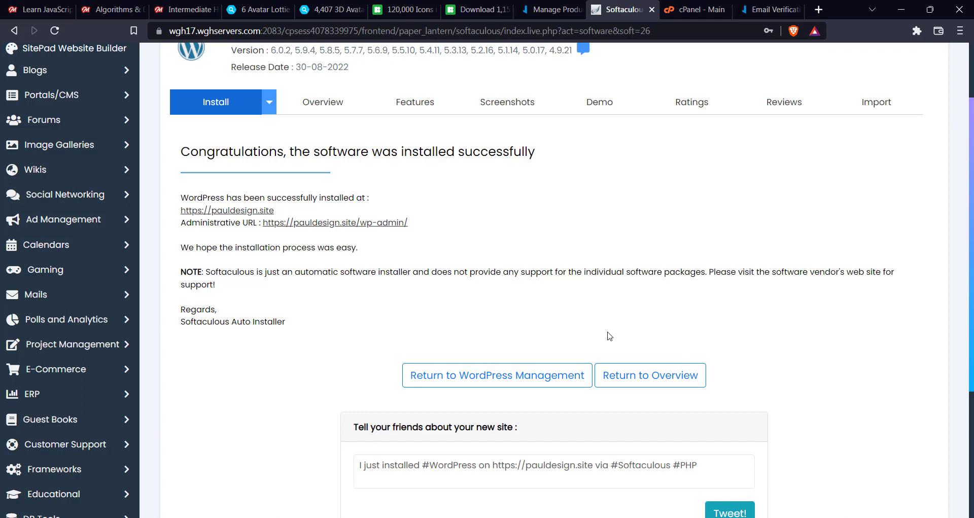
pyautogui.moveTo(213, 146)
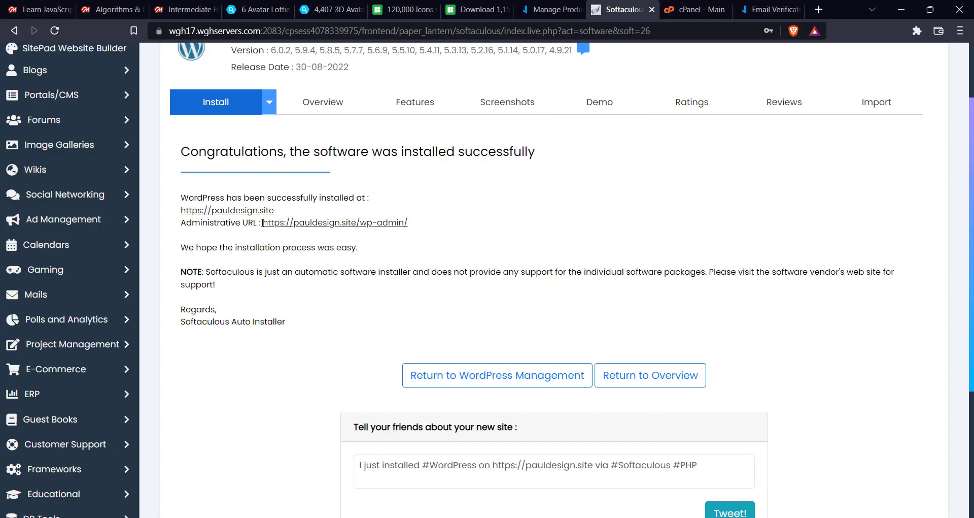
pyautogui.click(334, 222)
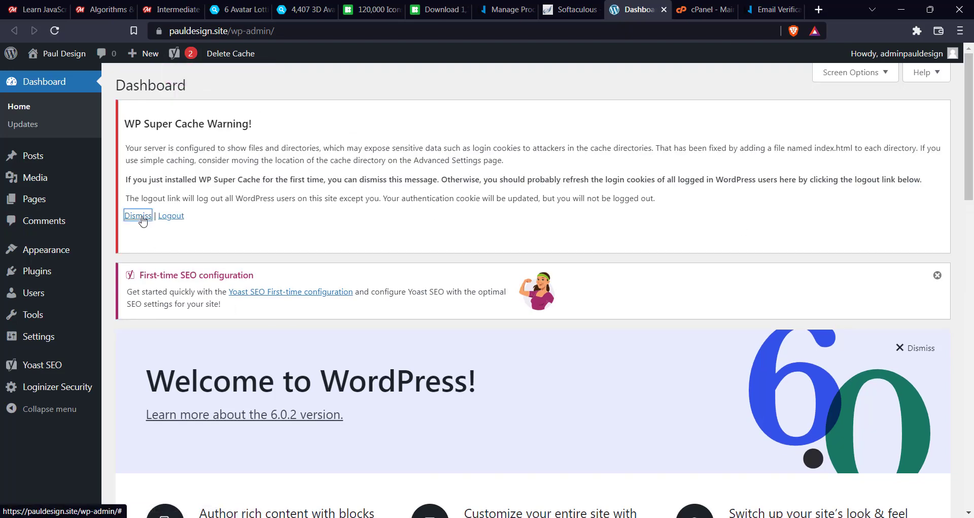
# - Dismiss the WP Super Cache warning on the WordPress dashboard
pyautogui.click(137, 216)
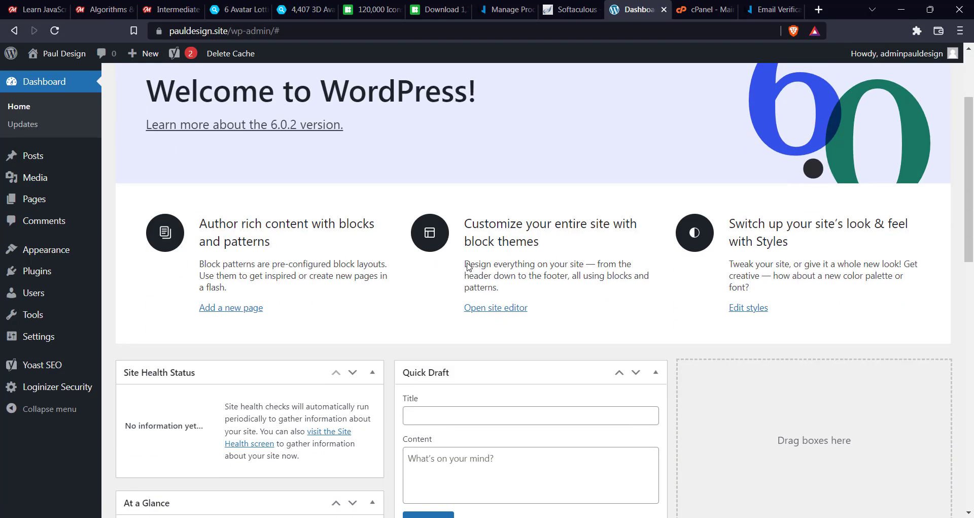